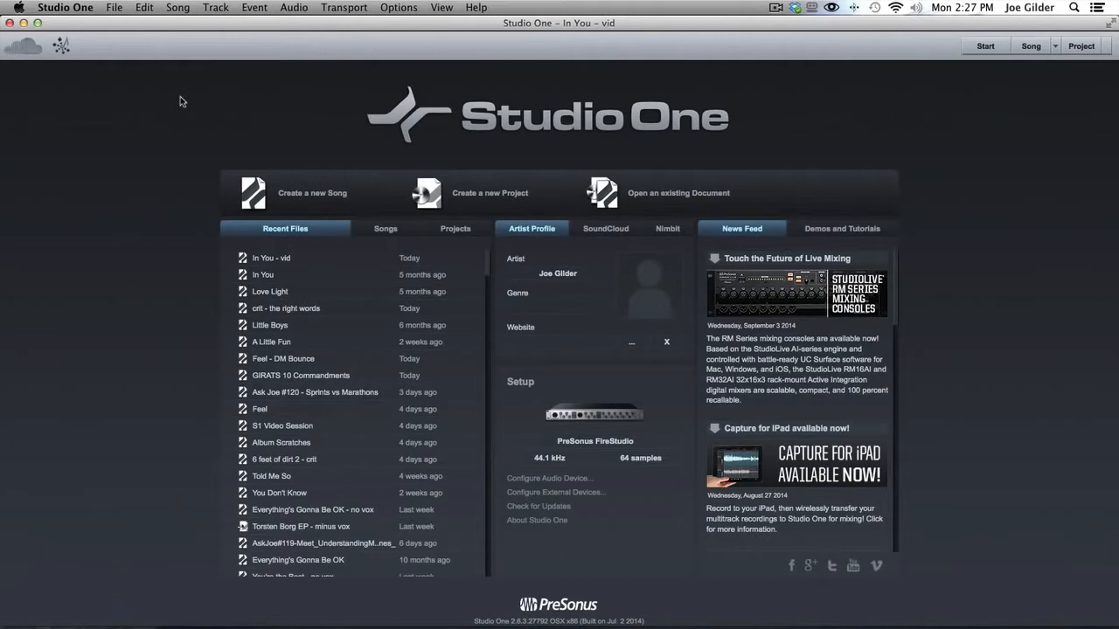
mouse_move(311, 192)
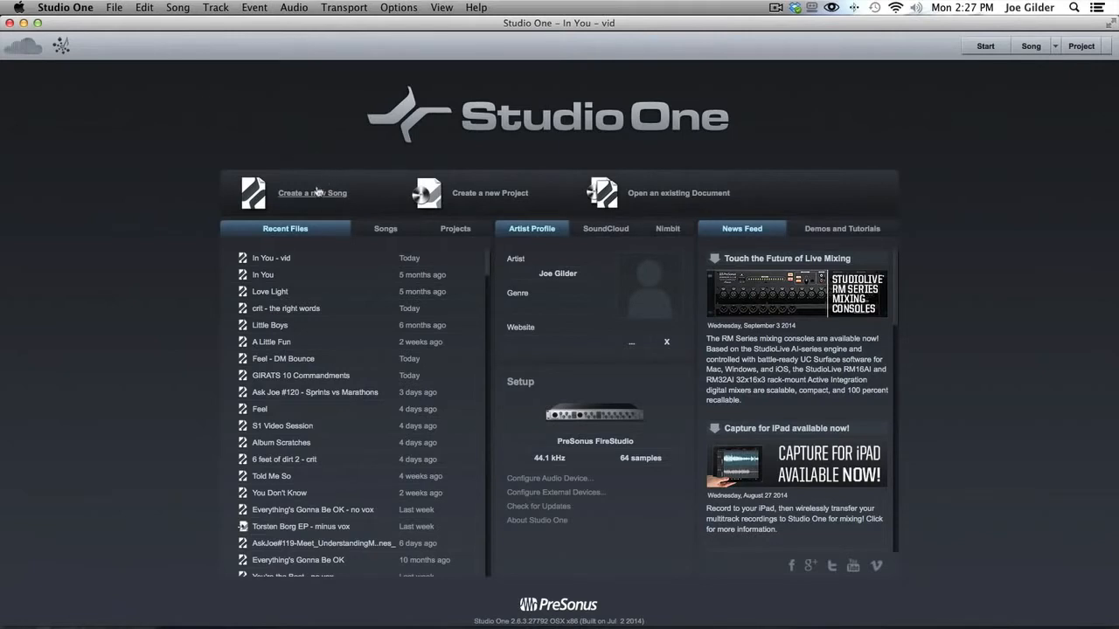
- Begin a new song and show the built-in style templates in the New Song dialog
left_click(311, 193)
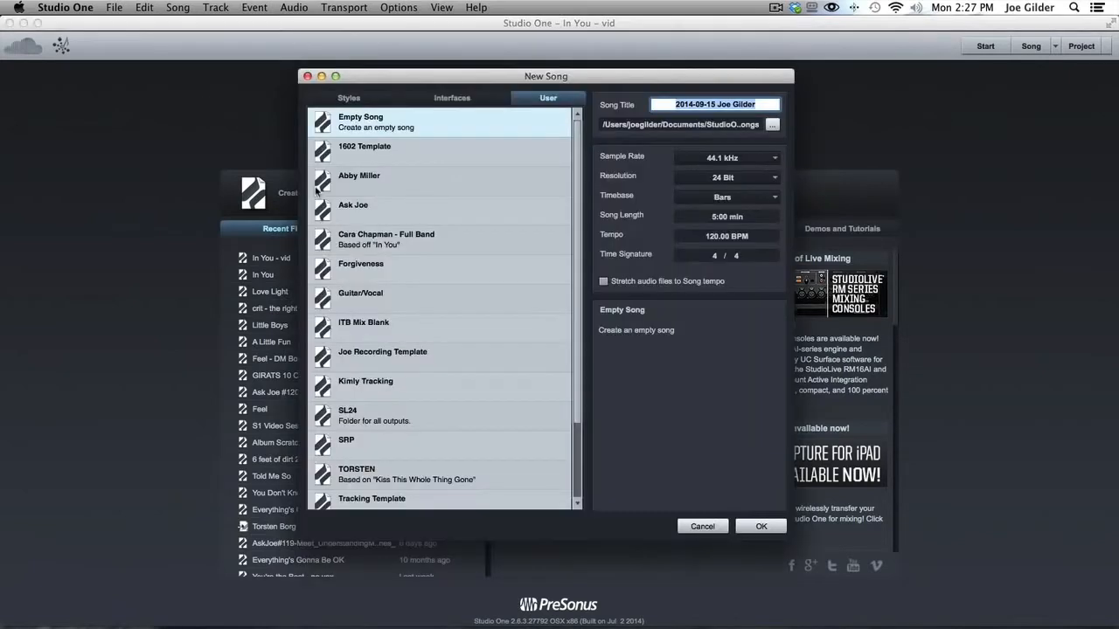
mouse_move(423, 286)
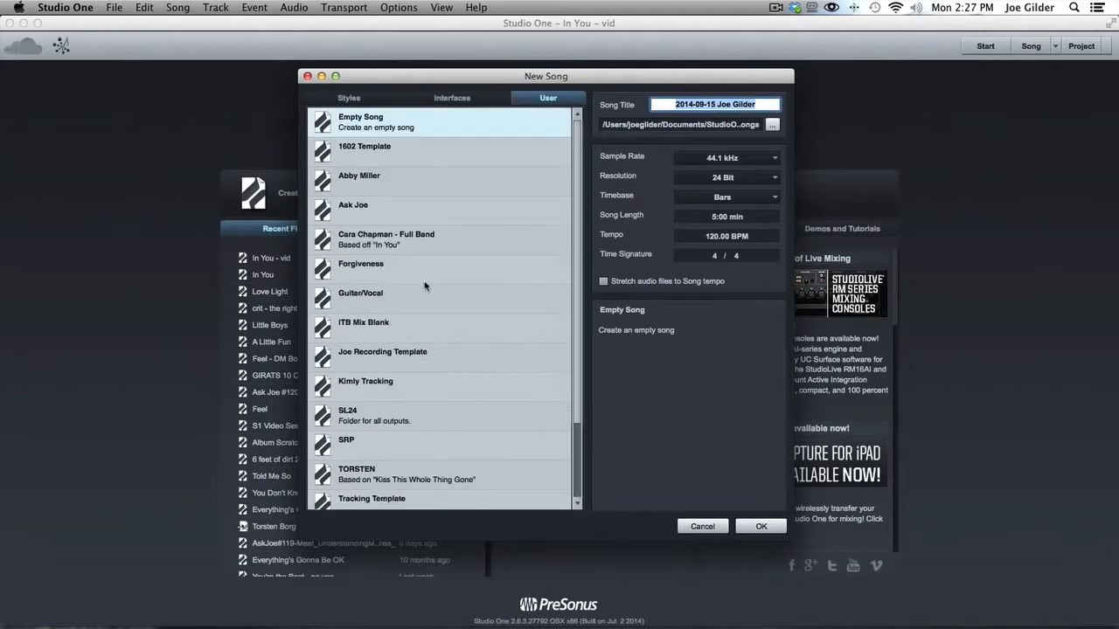
left_click(451, 98)
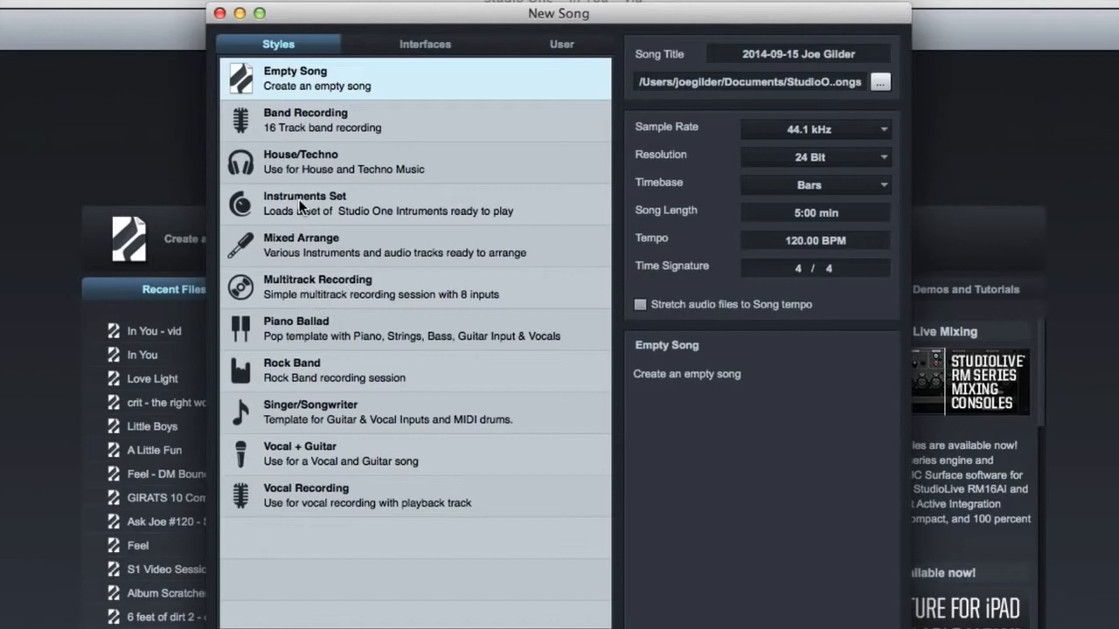
mouse_move(357, 164)
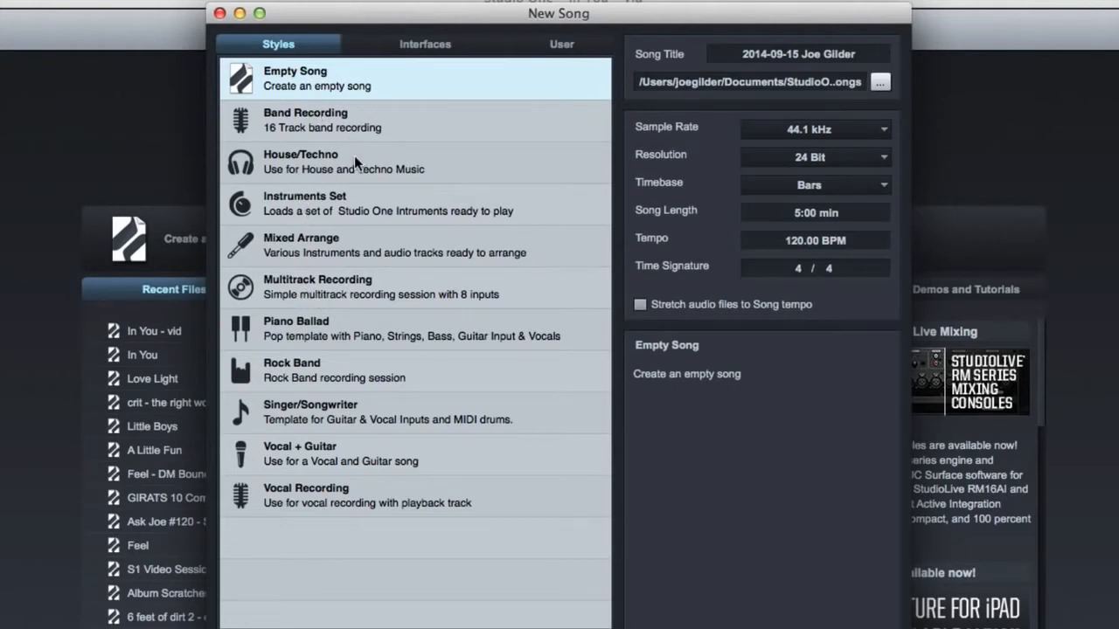
mouse_move(402, 53)
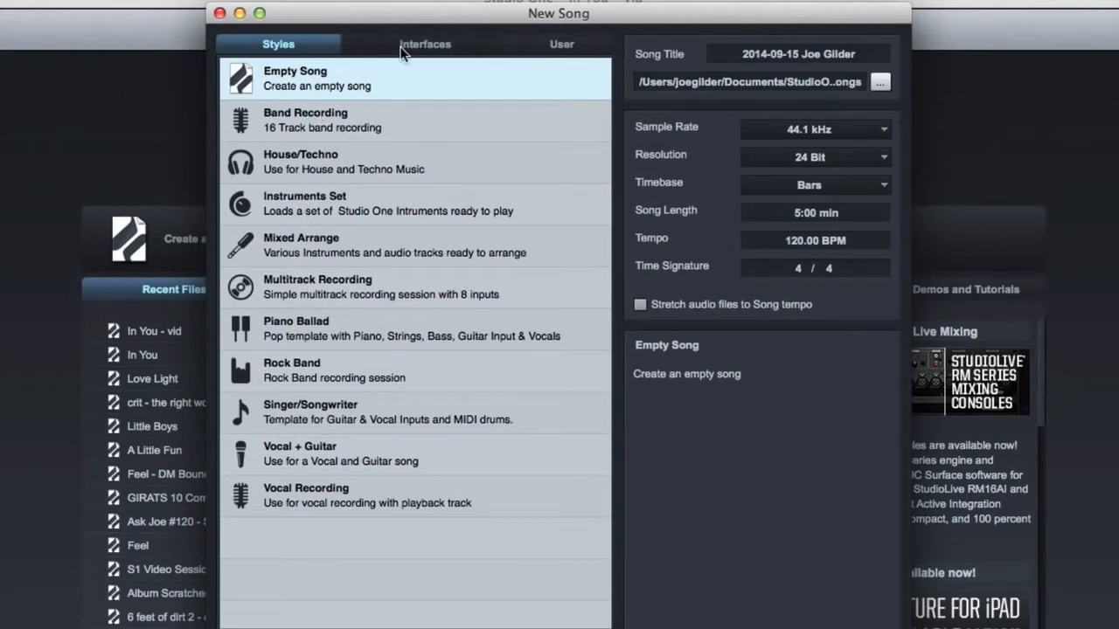
- Switch through Interfaces to the User templates and choose Ask Joe (160 BPM, 30 min)
left_click(425, 43)
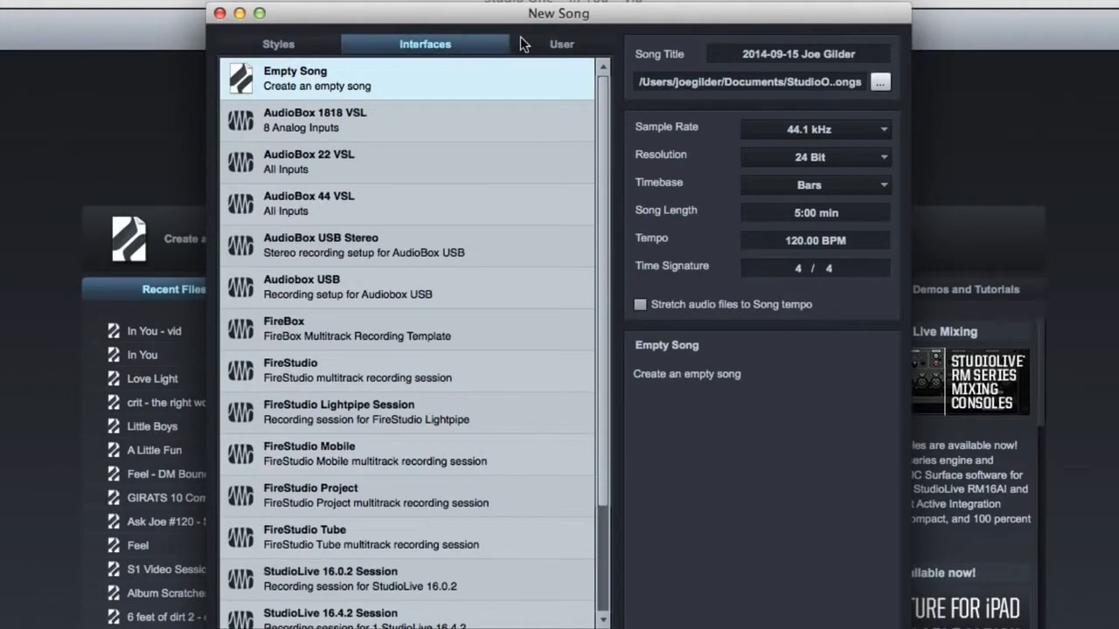
left_click(561, 43)
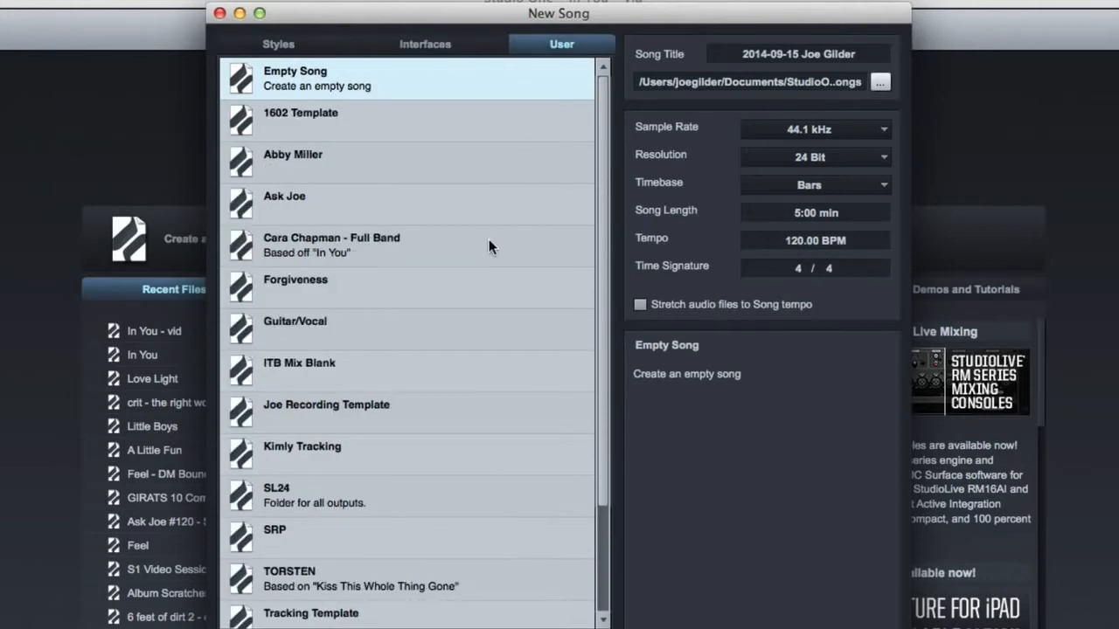
mouse_move(424, 452)
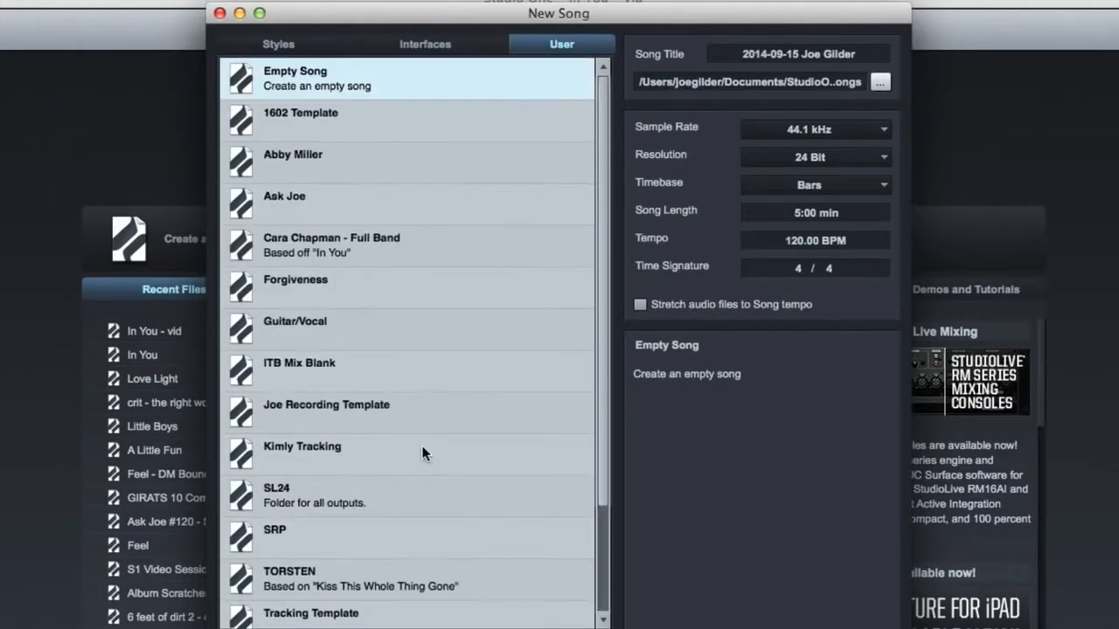
mouse_move(391, 222)
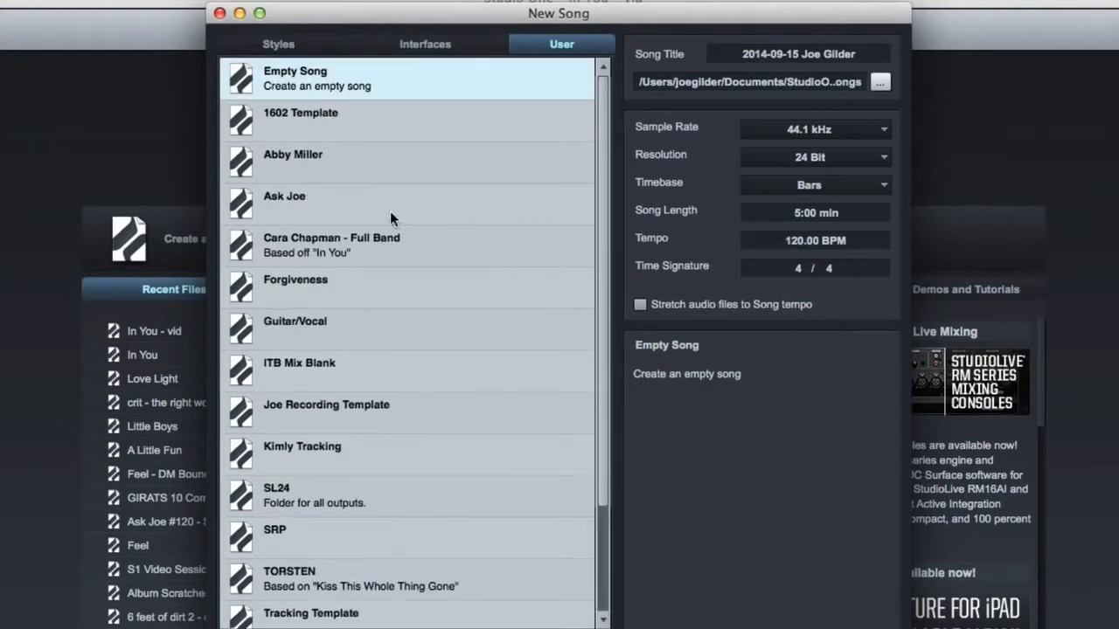
left_click(283, 196)
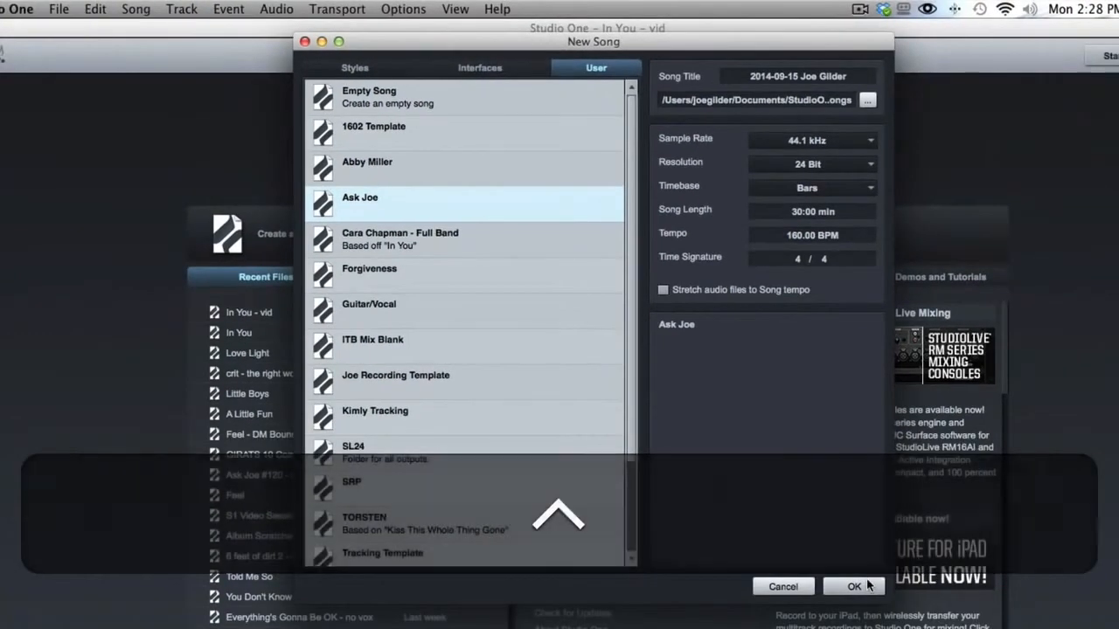
- Create the song from the Ask Joe template and show the timeline in seconds
left_click(853, 588)
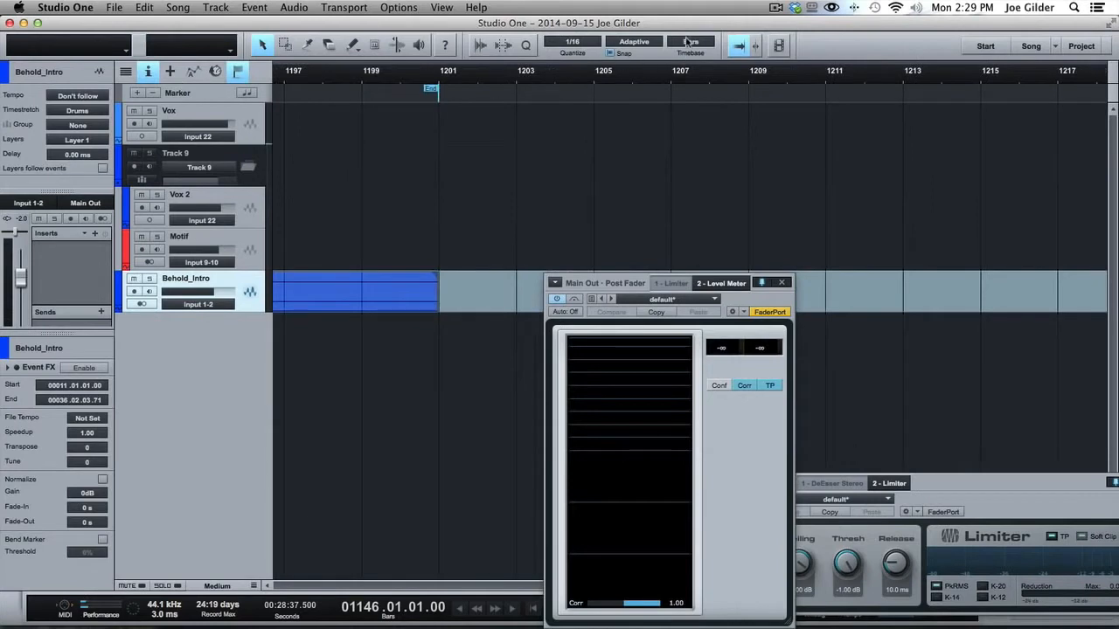
left_click(688, 45)
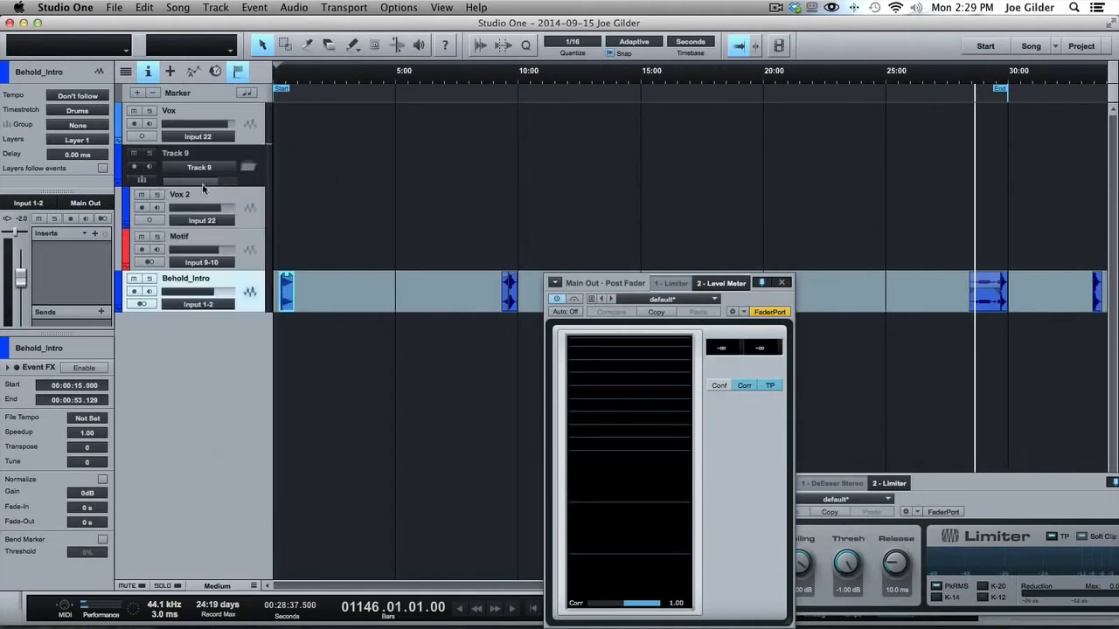
- Change the Vox track's input in the Ask Joe-based song
left_click(133, 122)
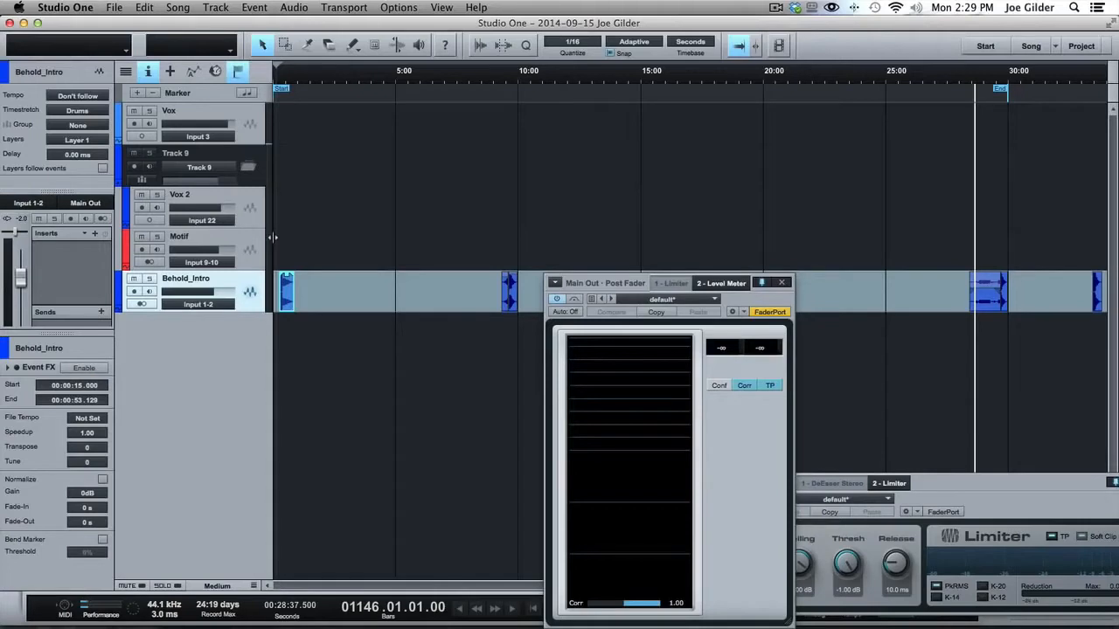
mouse_move(276, 98)
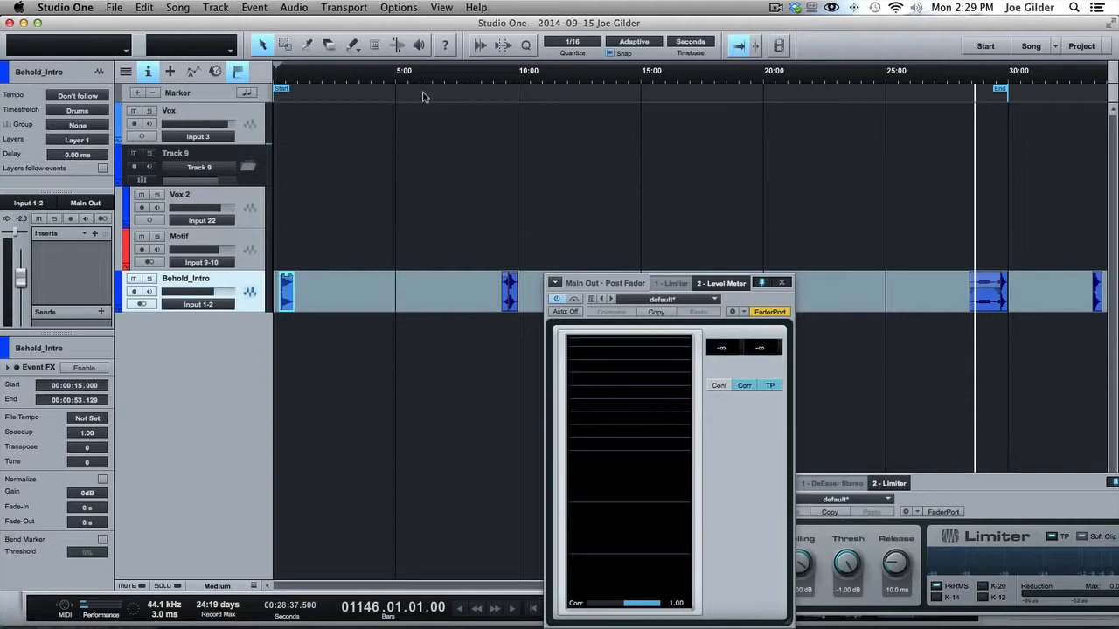
mouse_move(882, 74)
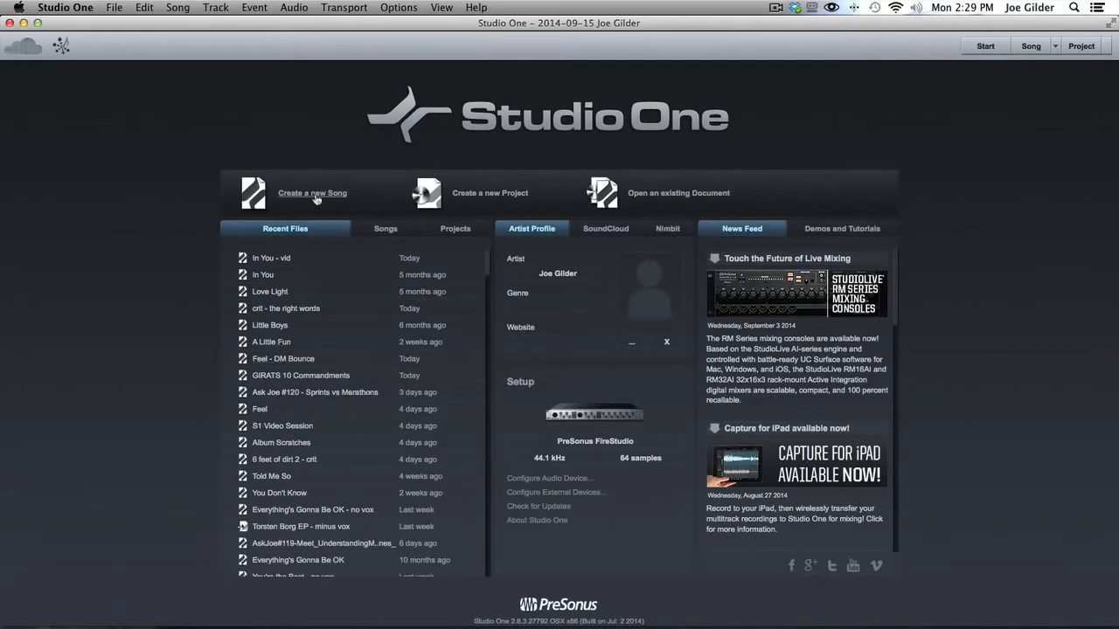
left_click(311, 193)
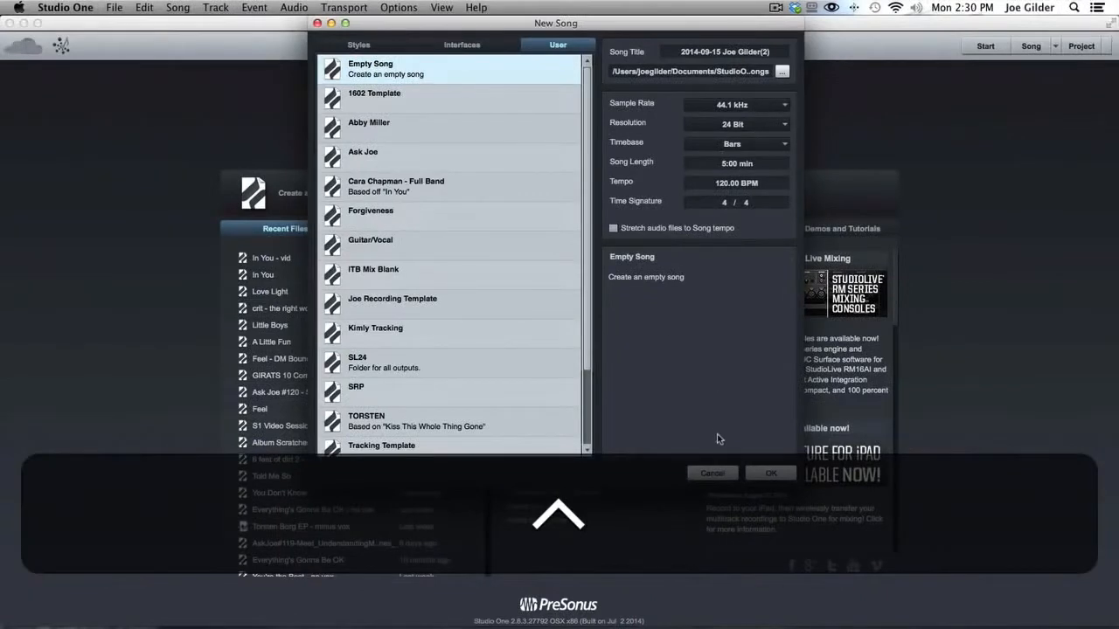
left_click(711, 472)
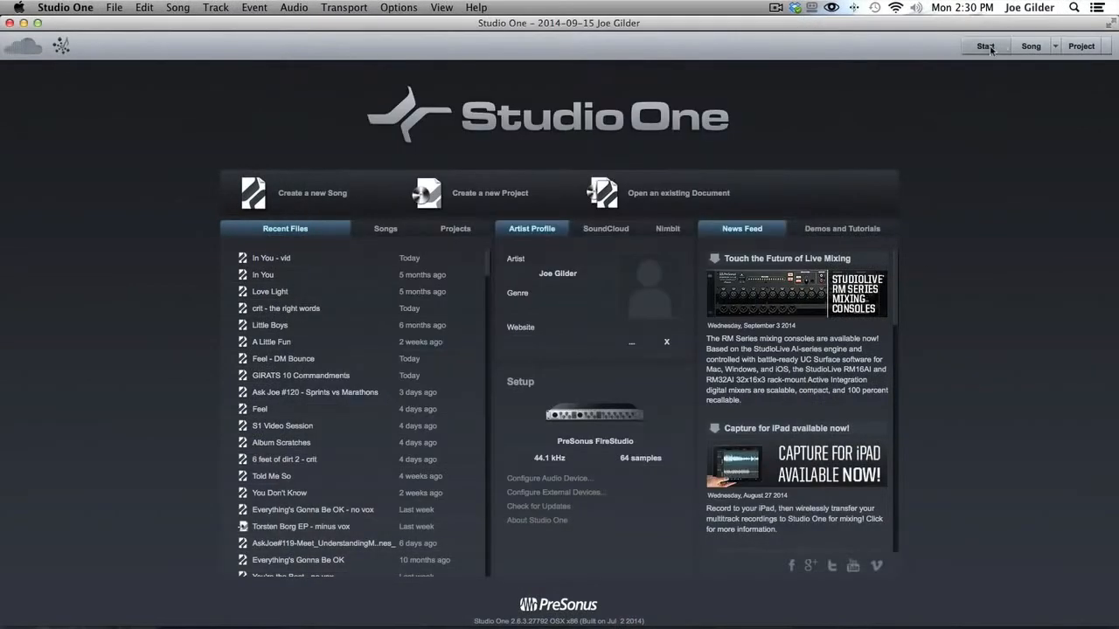
left_click(1054, 45)
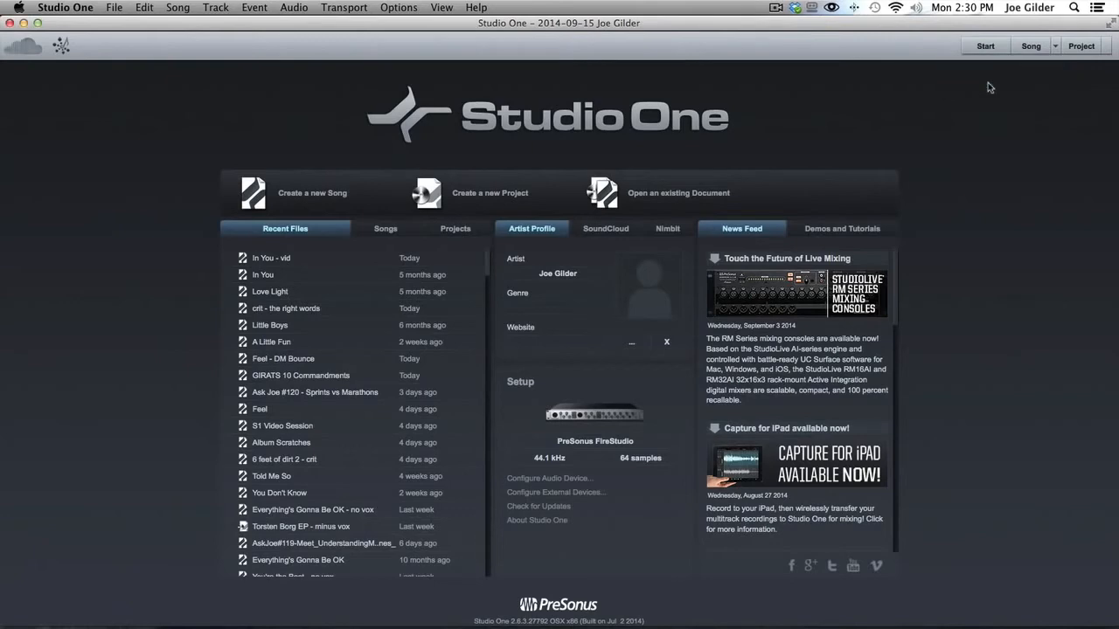
- Load the In You - vid song, select its Drums bus in the mix console, then hide the console
double_click(271, 259)
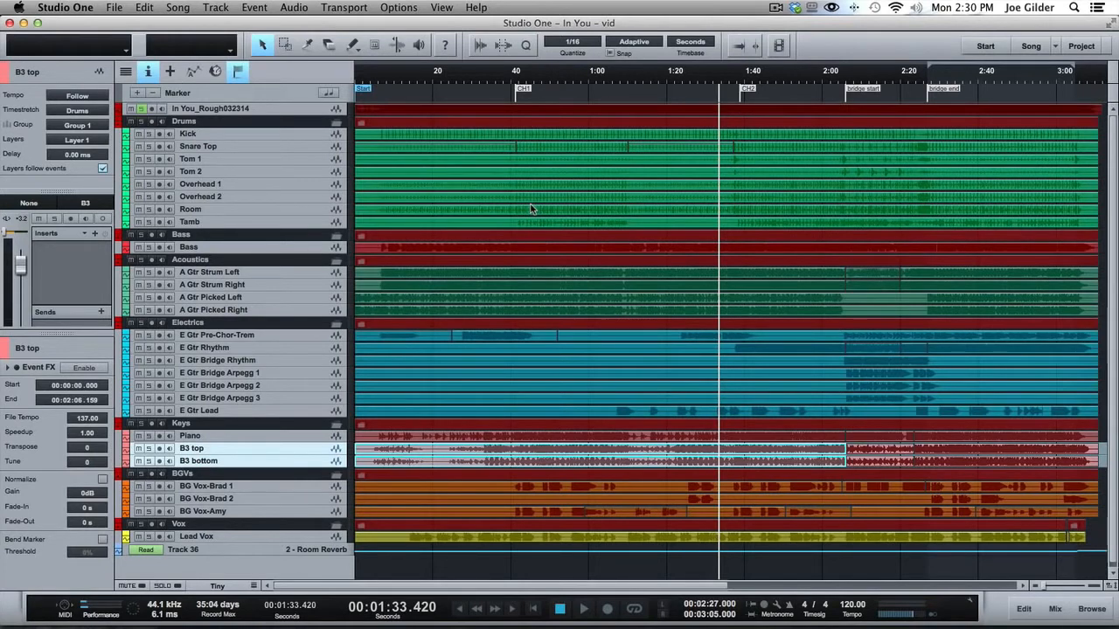
mouse_move(367, 230)
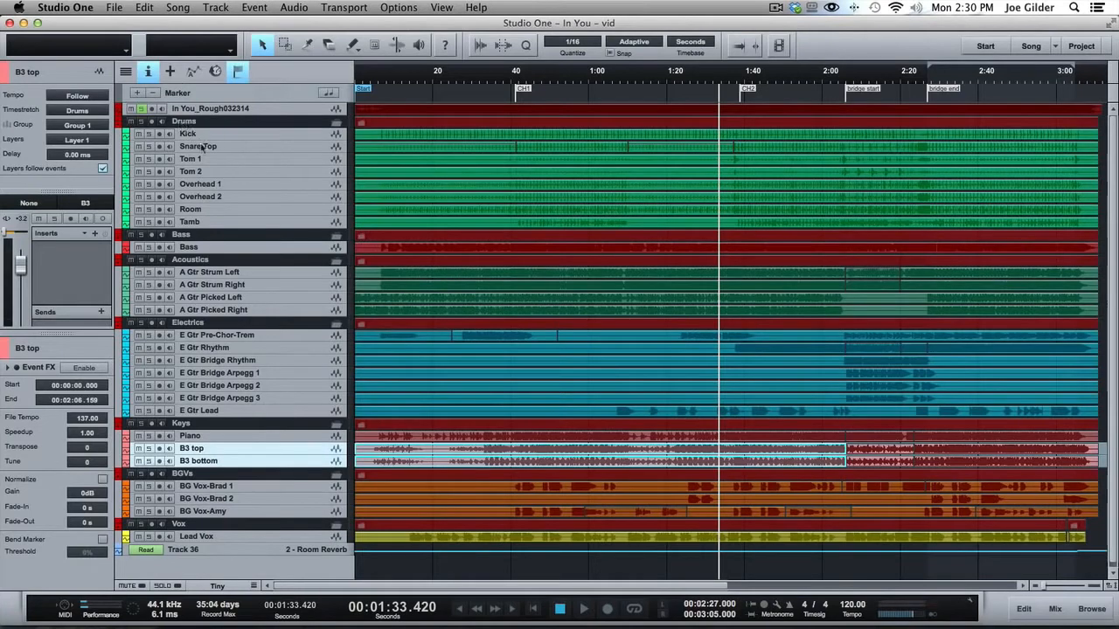
left_click(1056, 609)
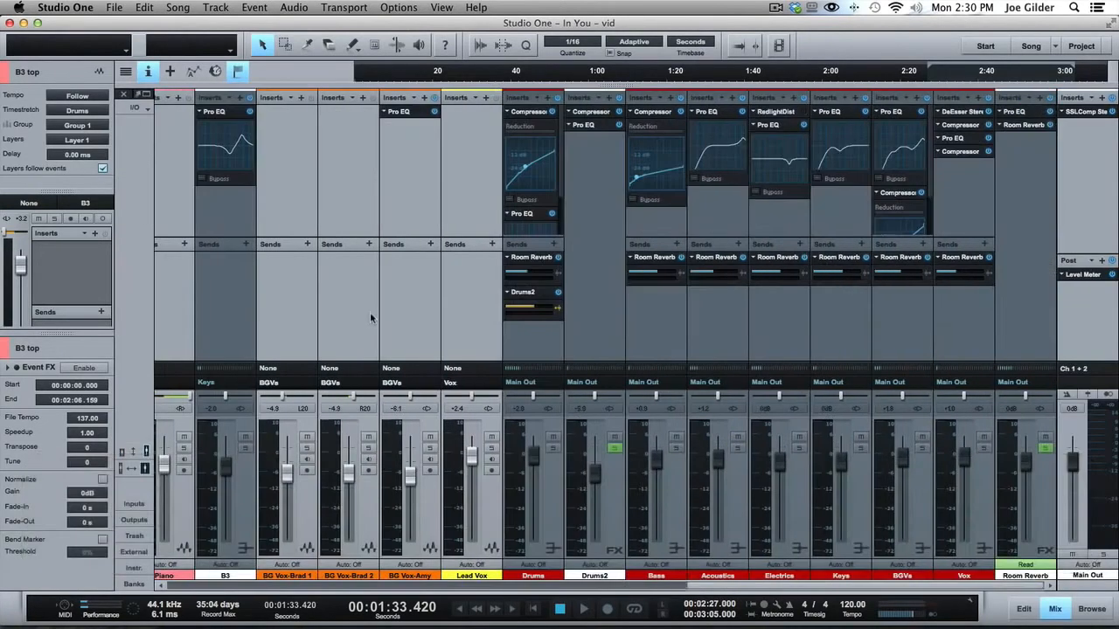
left_click(533, 381)
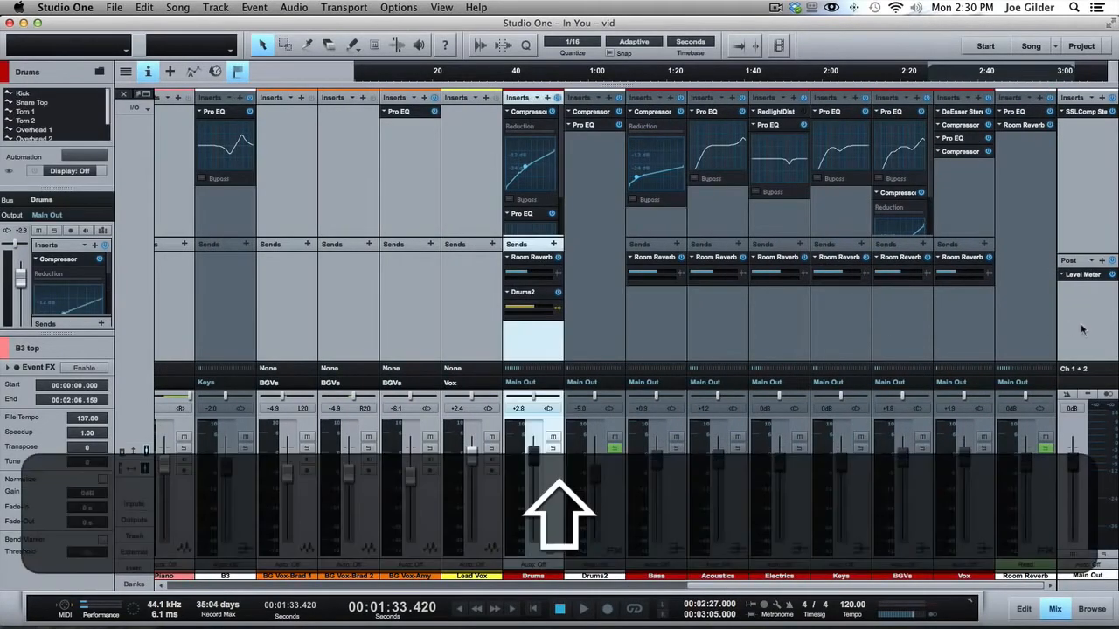
key("f3")
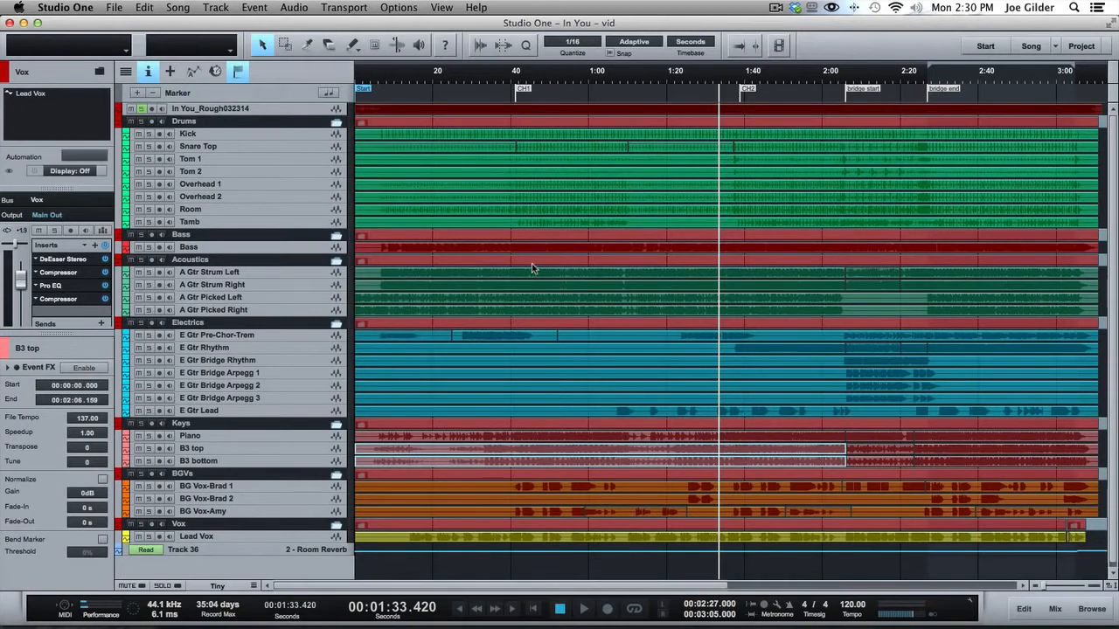
mouse_move(285, 126)
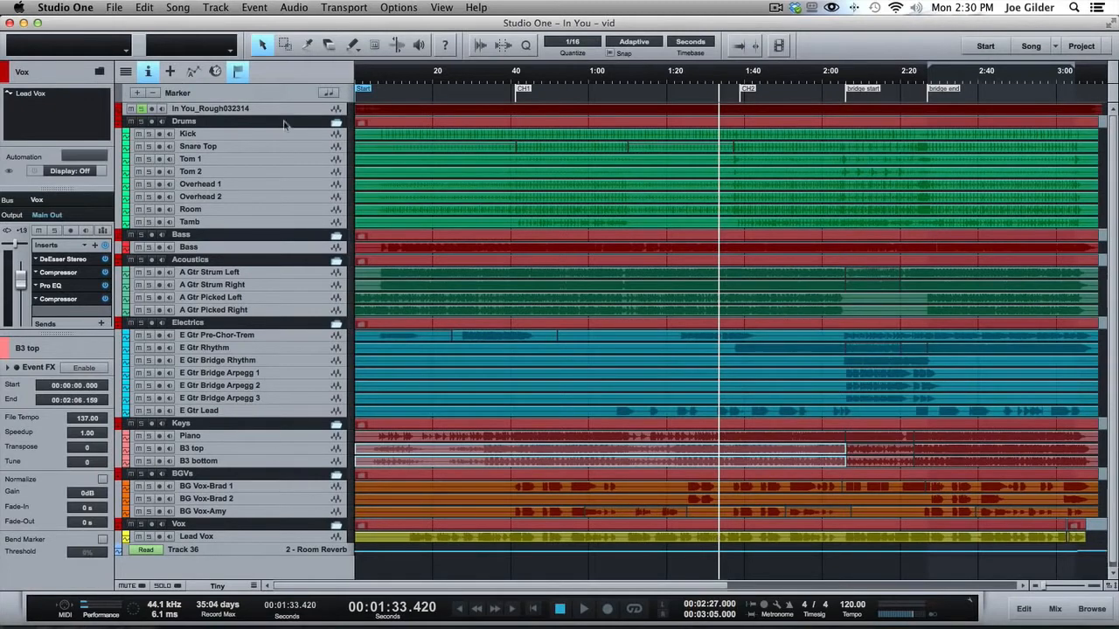
mouse_move(451, 397)
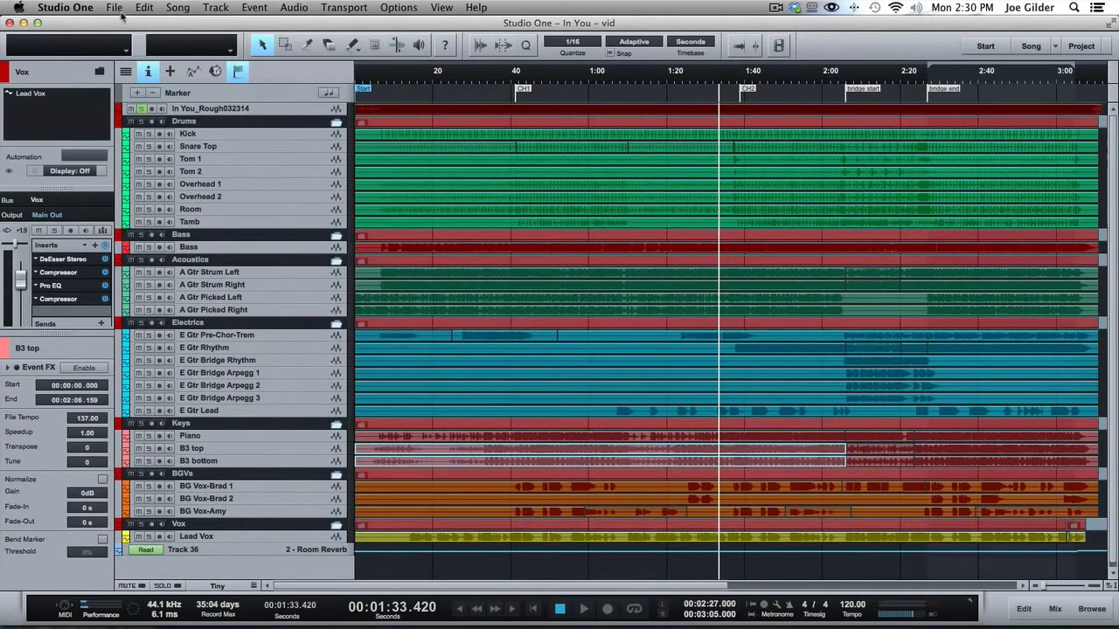
- Save In You - vid as a user template titled 'S1 VID TEMPLATE' and return to the Start page
left_click(114, 7)
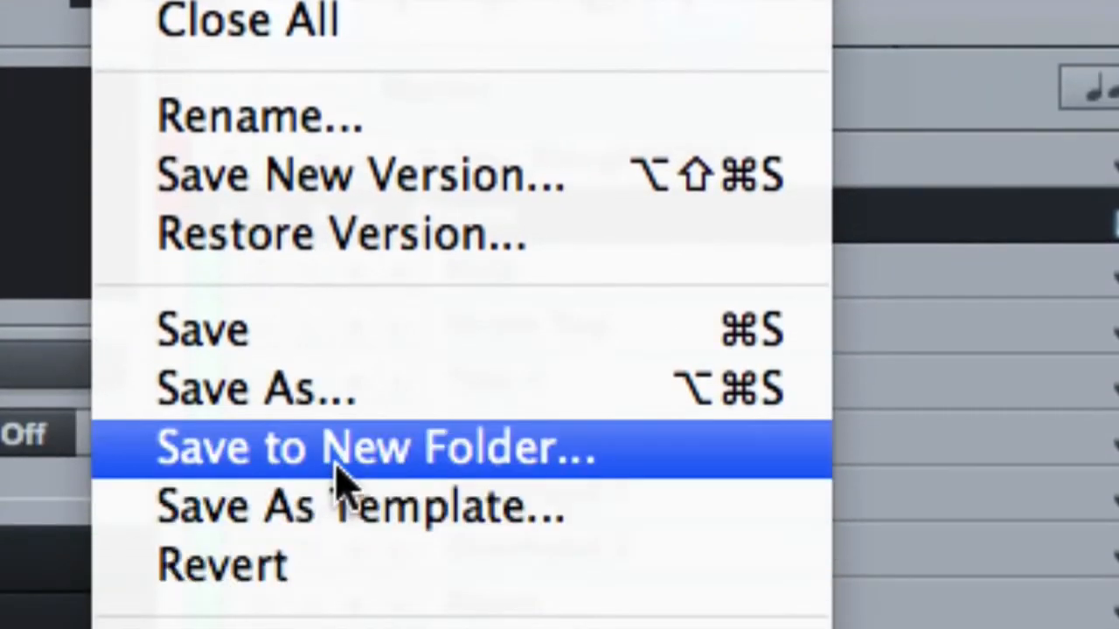
mouse_move(350, 507)
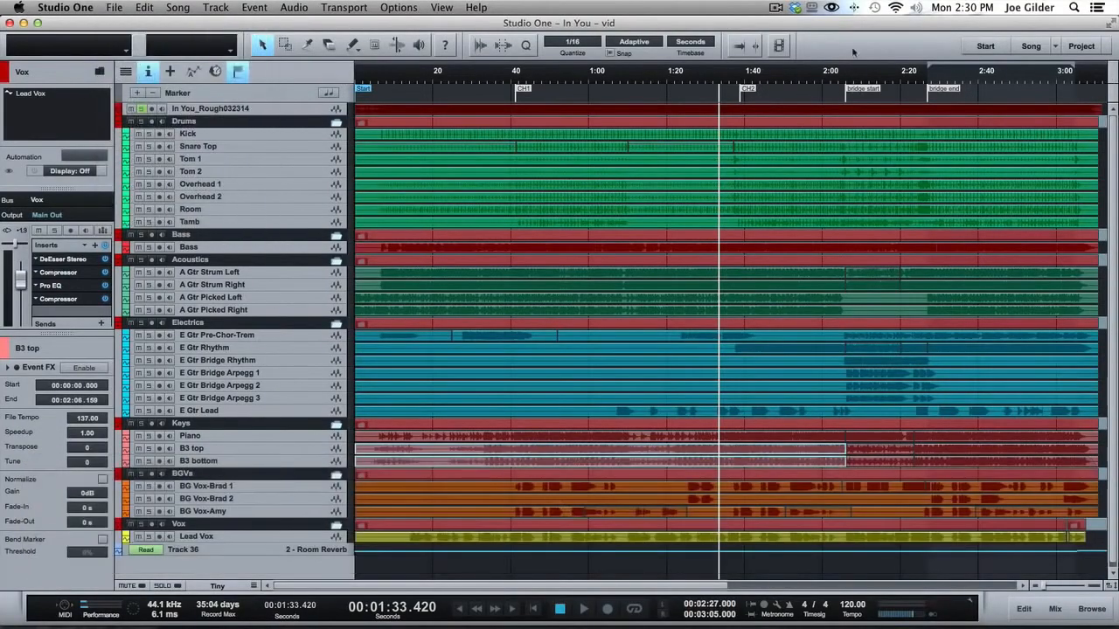
left_click(114, 7)
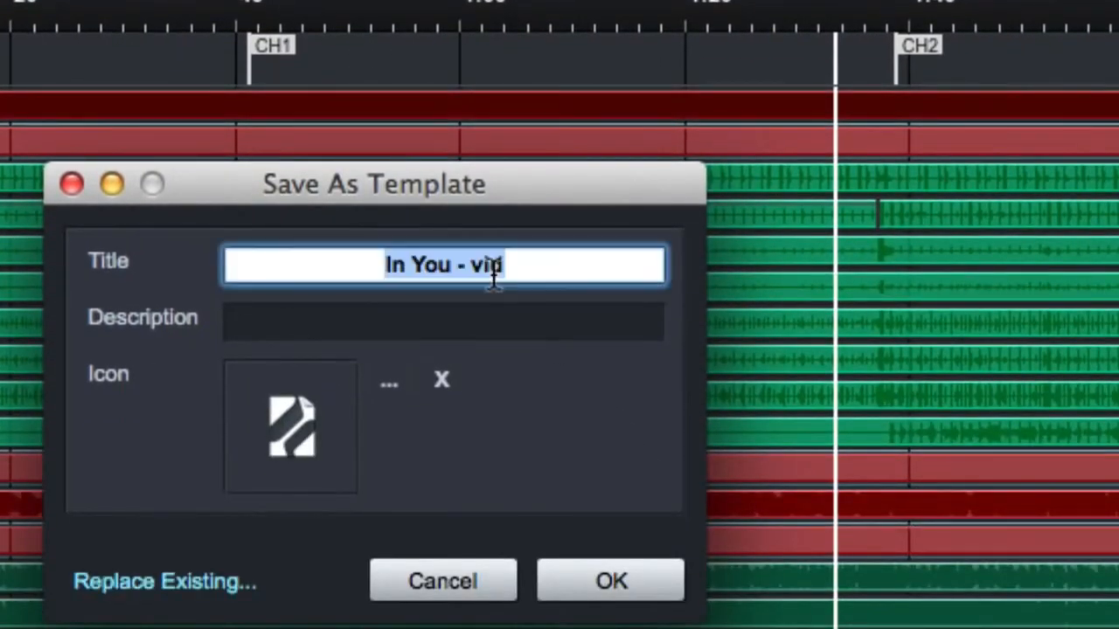
type("S1 VID TEMPLATE")
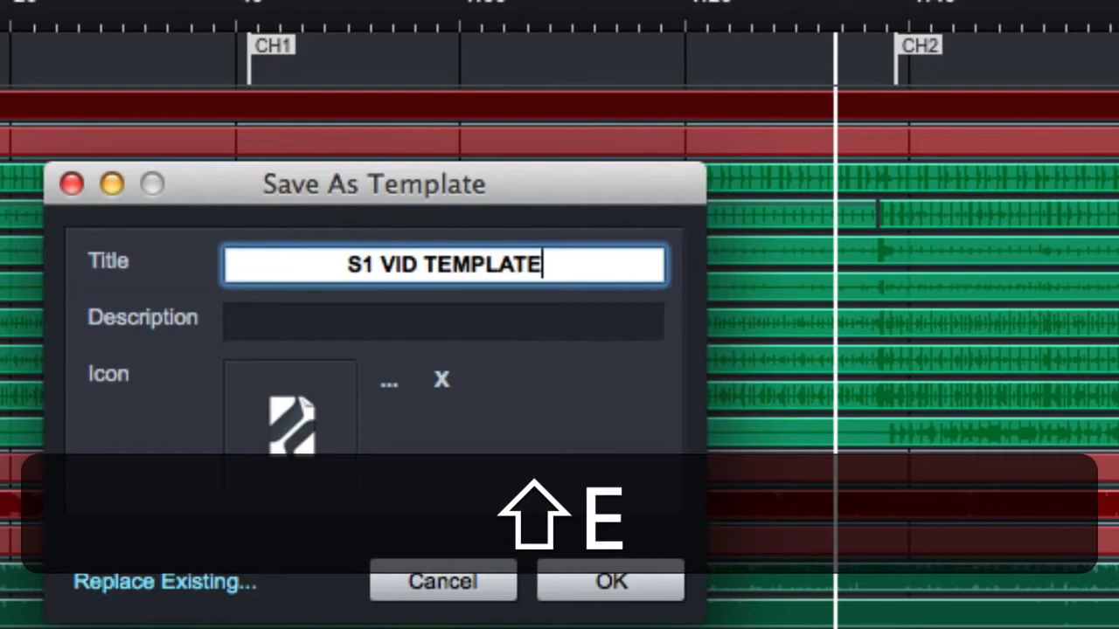
left_click(610, 580)
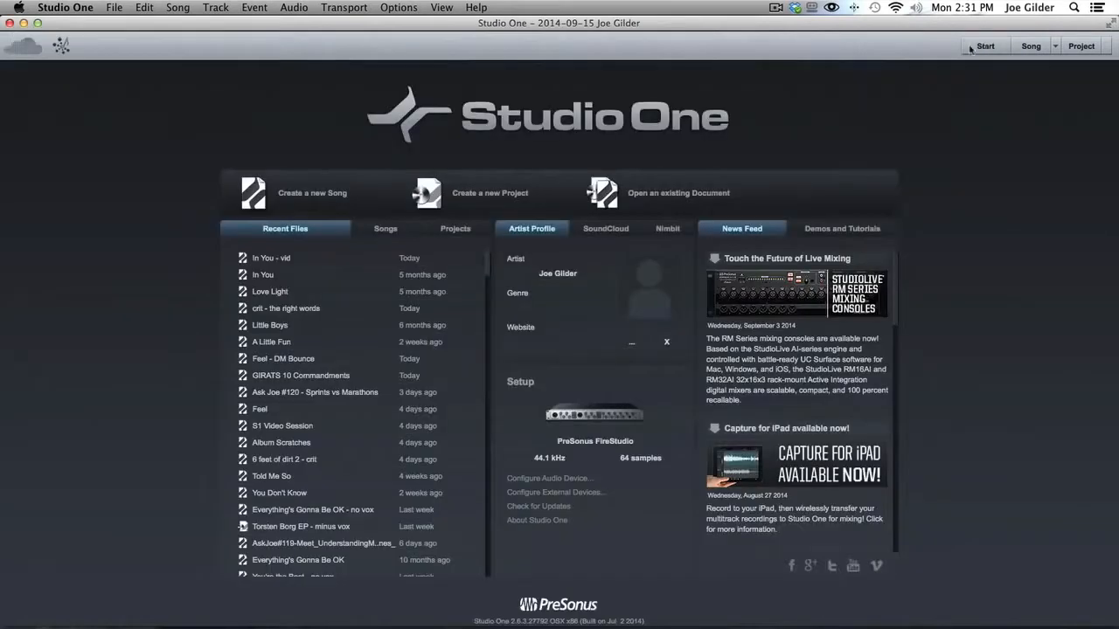
left_click(311, 192)
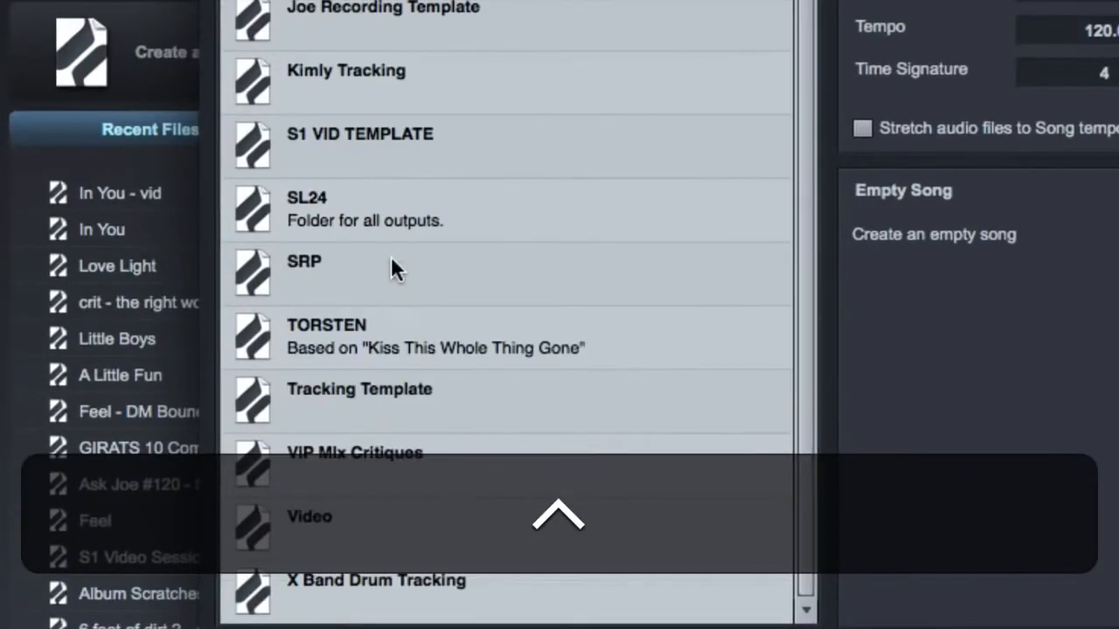
- Create a new song from S1 VID TEMPLATE, keeping the timebase at Bars
left_click(360, 143)
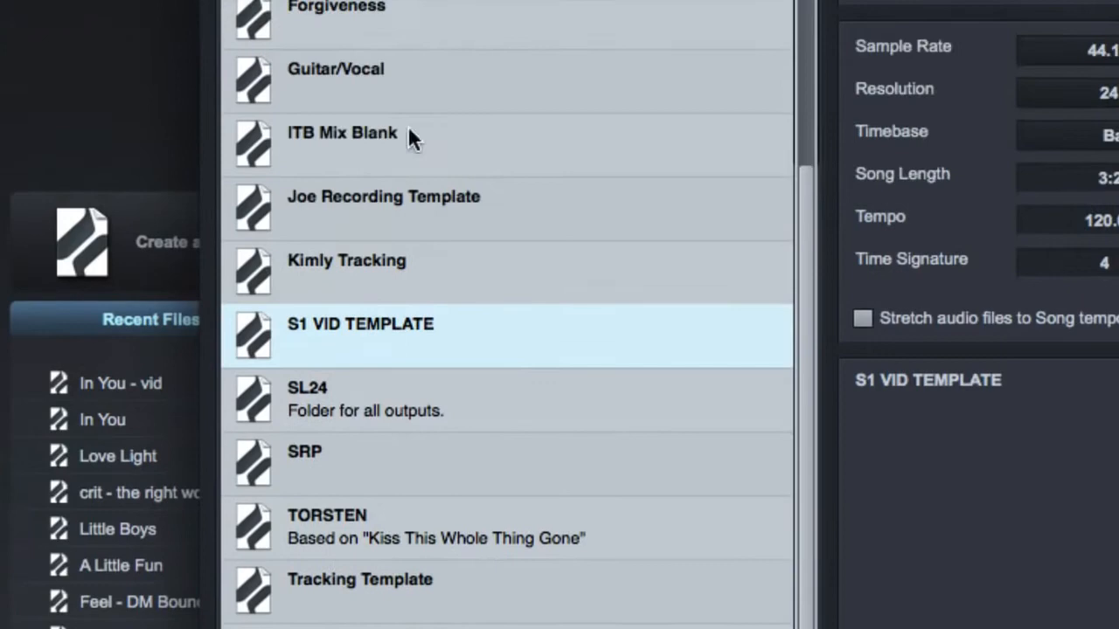
mouse_move(768, 420)
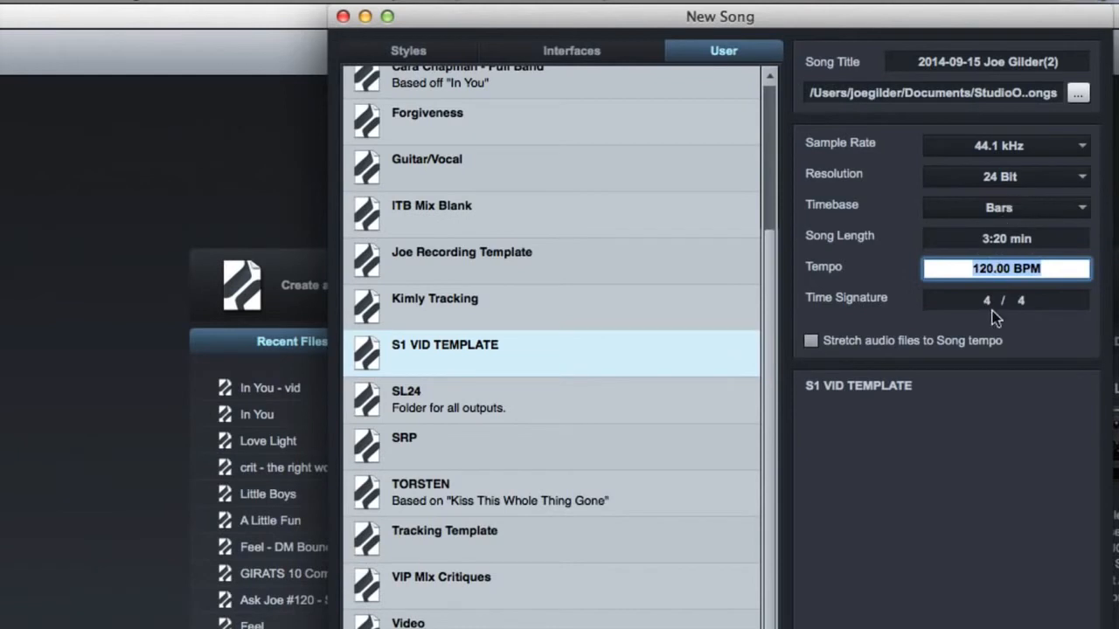
left_click(1006, 206)
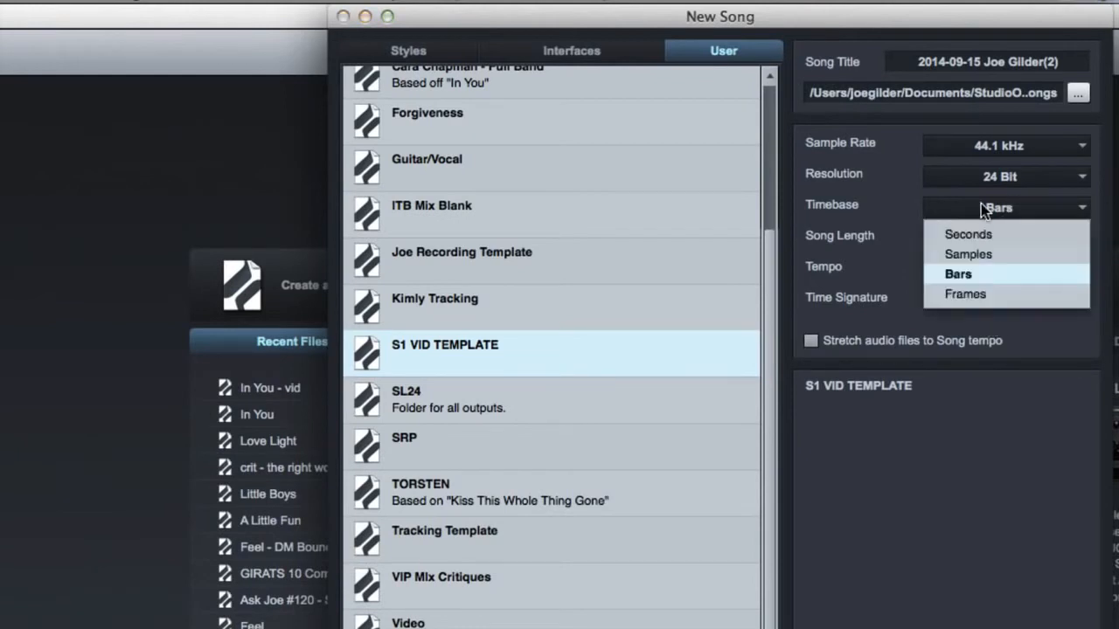
left_click(958, 272)
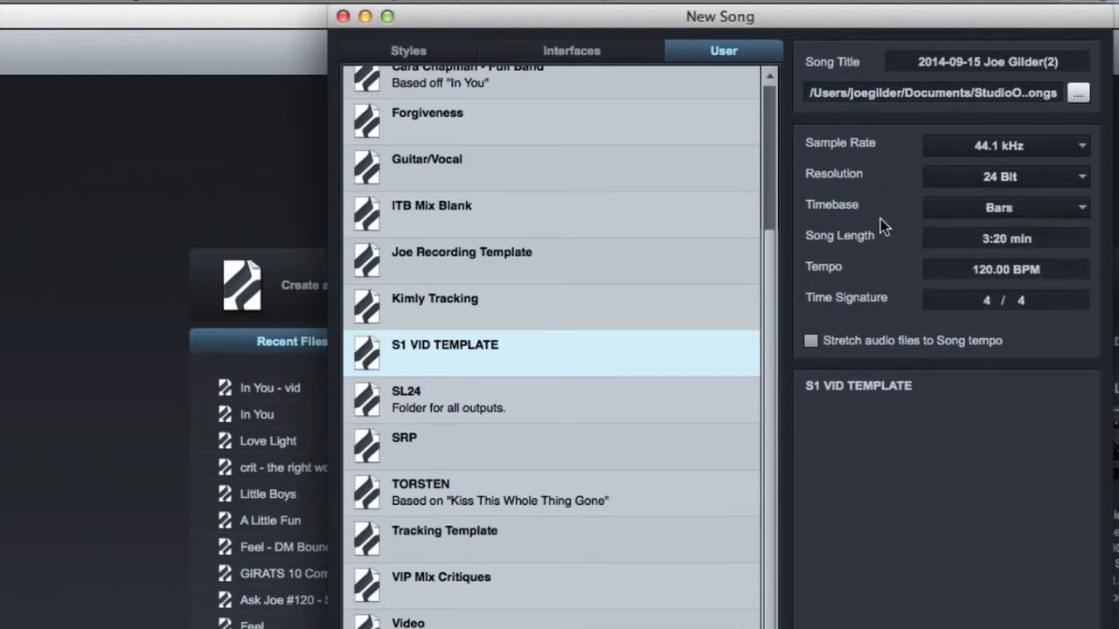
mouse_move(839, 426)
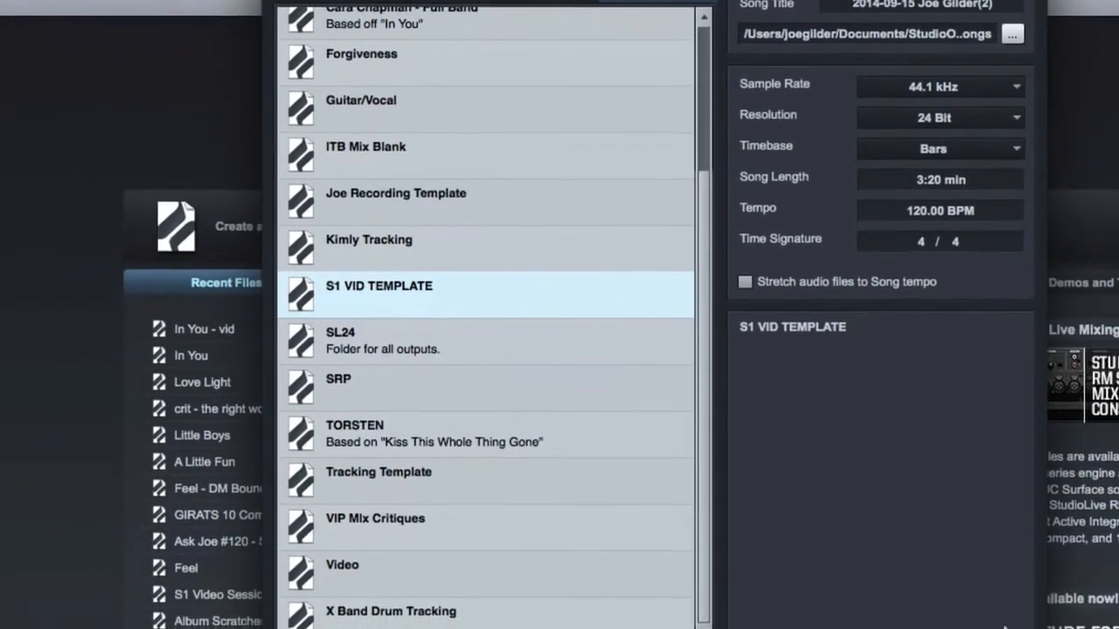
double_click(378, 286)
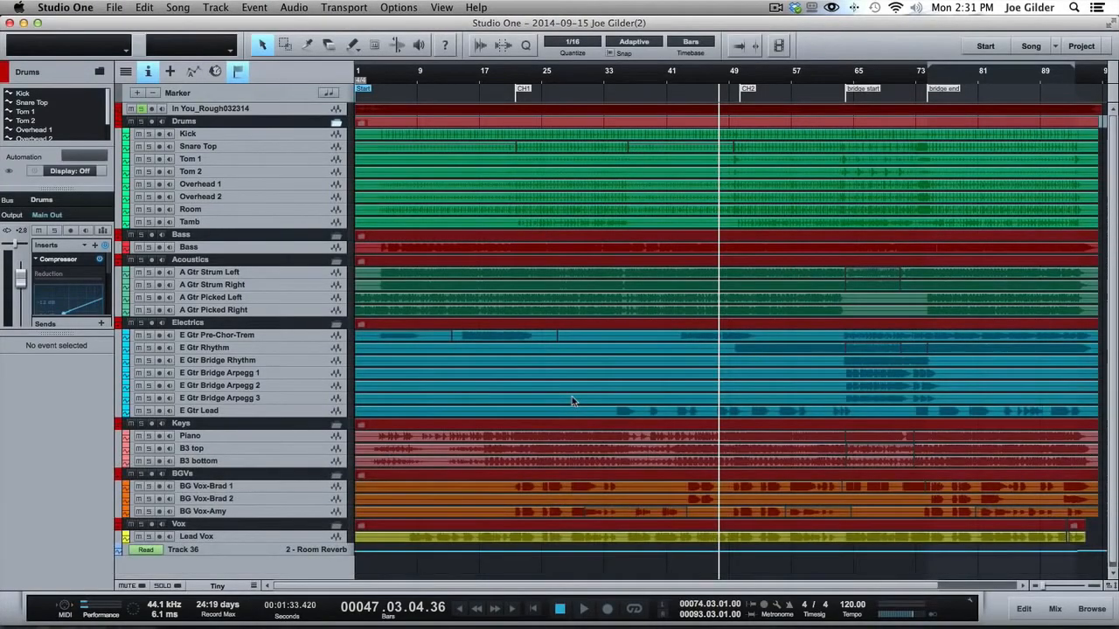
mouse_move(601, 323)
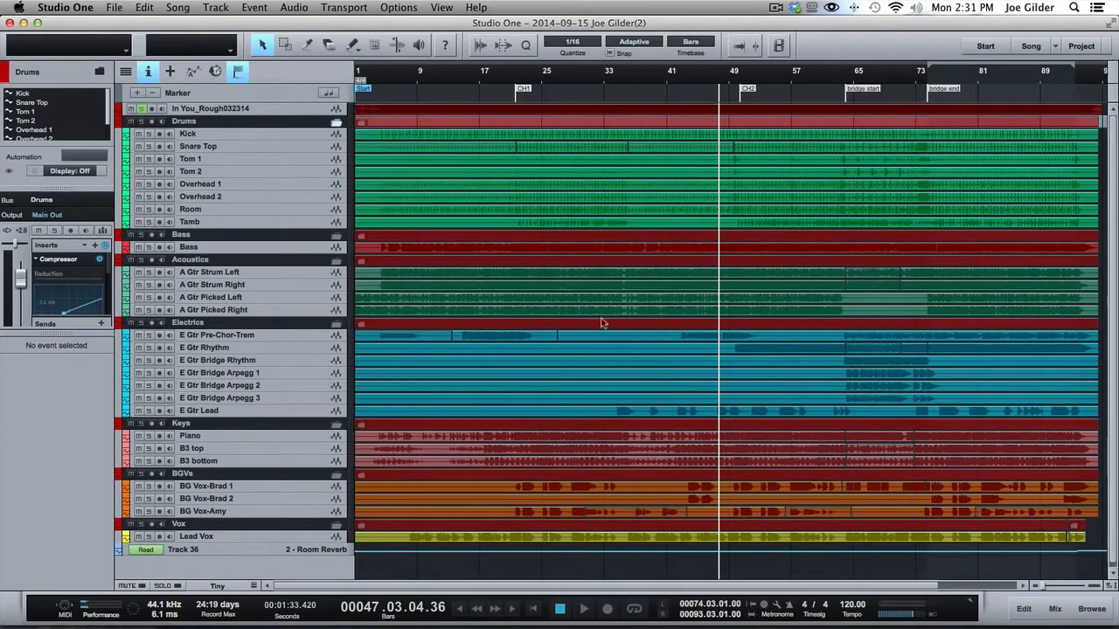
- Remove every audio event from the timeline while keeping all tracks and folders
key("cmd+a")
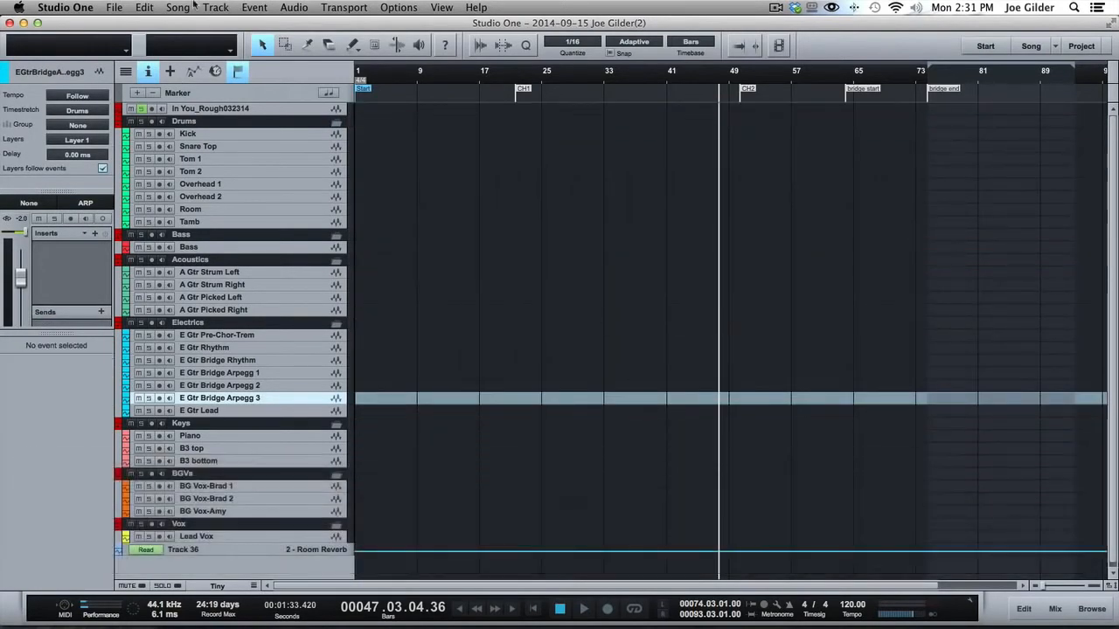
- Remove the unused In You audio files via Song > Remove Unused Files, confirming Yes
left_click(215, 7)
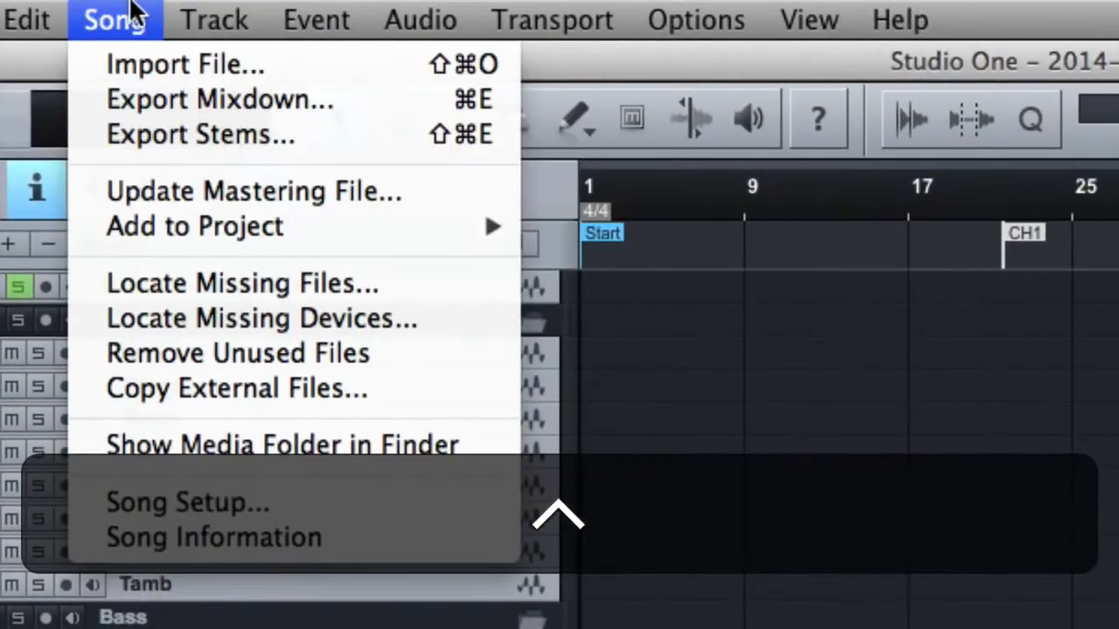
left_click(238, 353)
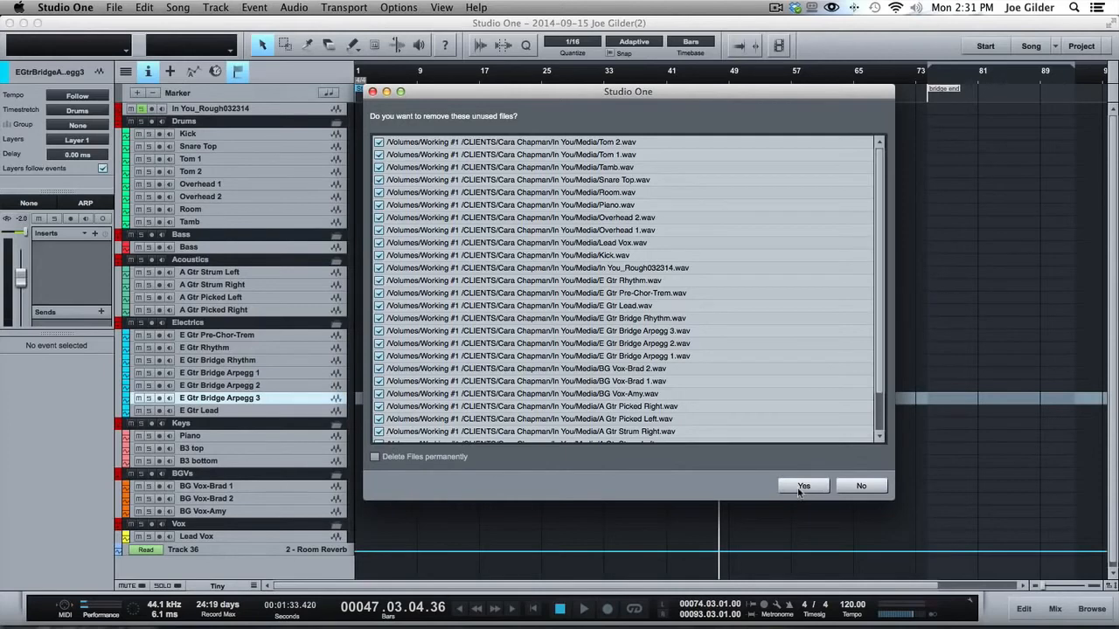
left_click(803, 486)
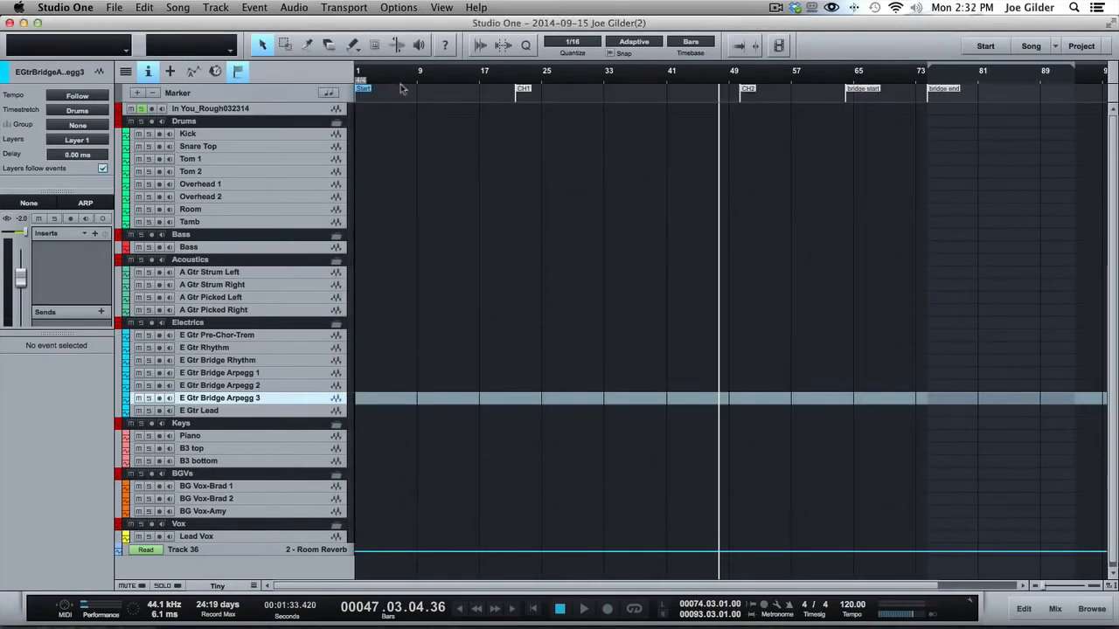
- Save the emptied song again as a user template, confirming through the image browser
left_click(113, 7)
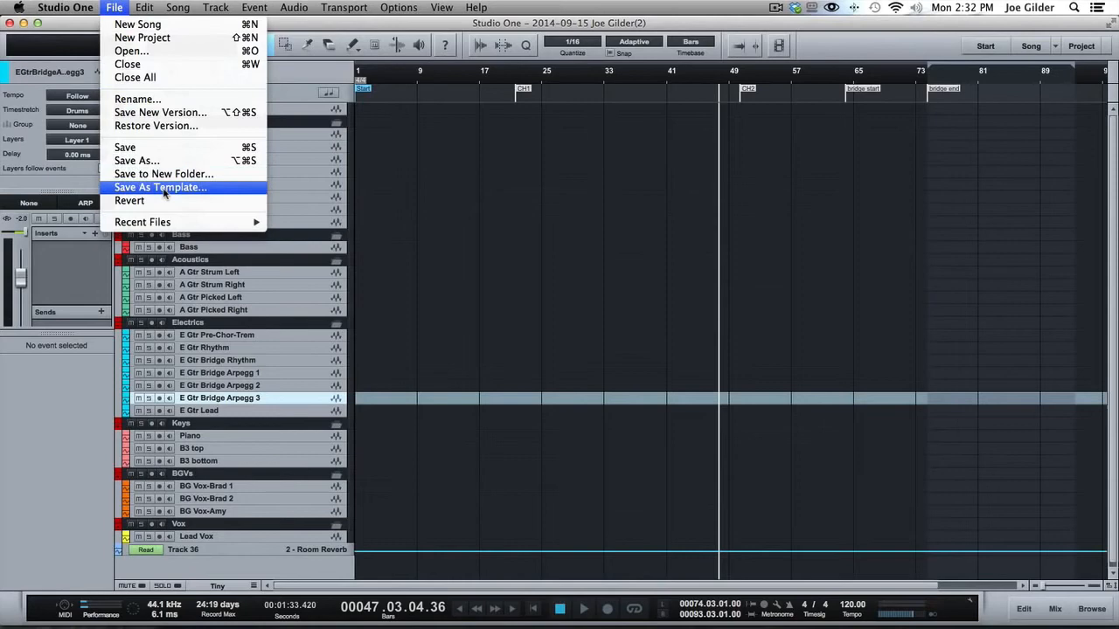
left_click(160, 187)
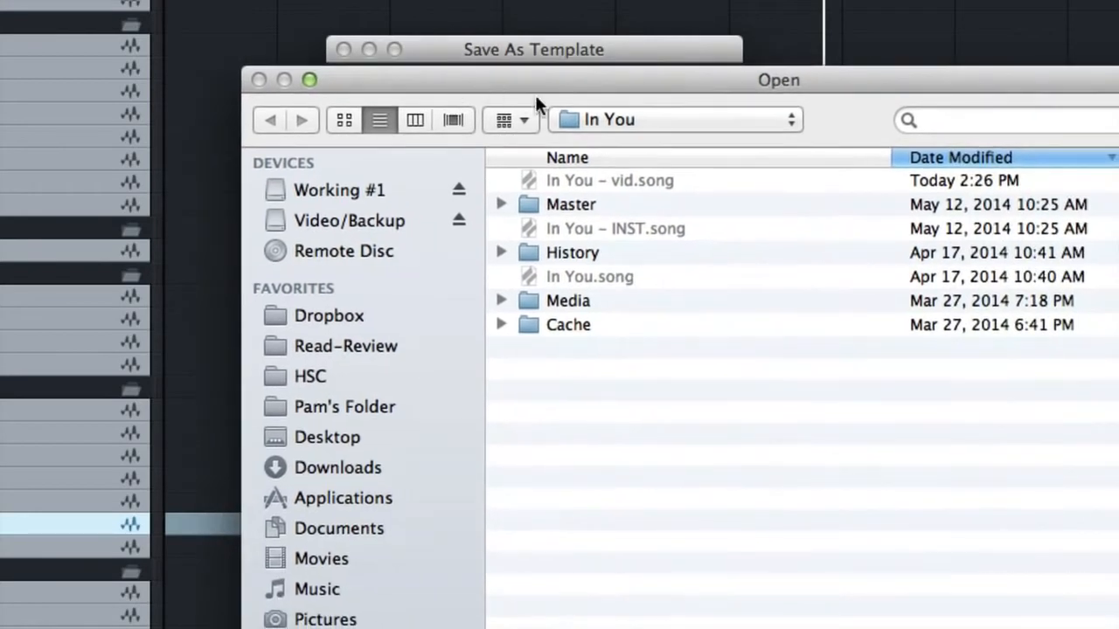
left_click(673, 119)
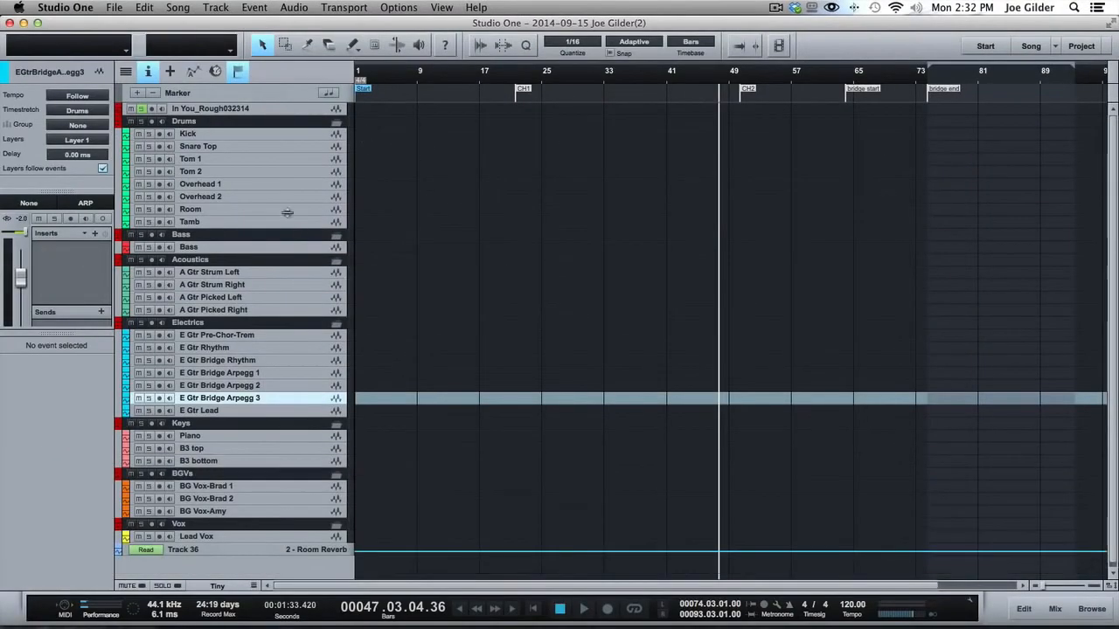
mouse_move(581, 510)
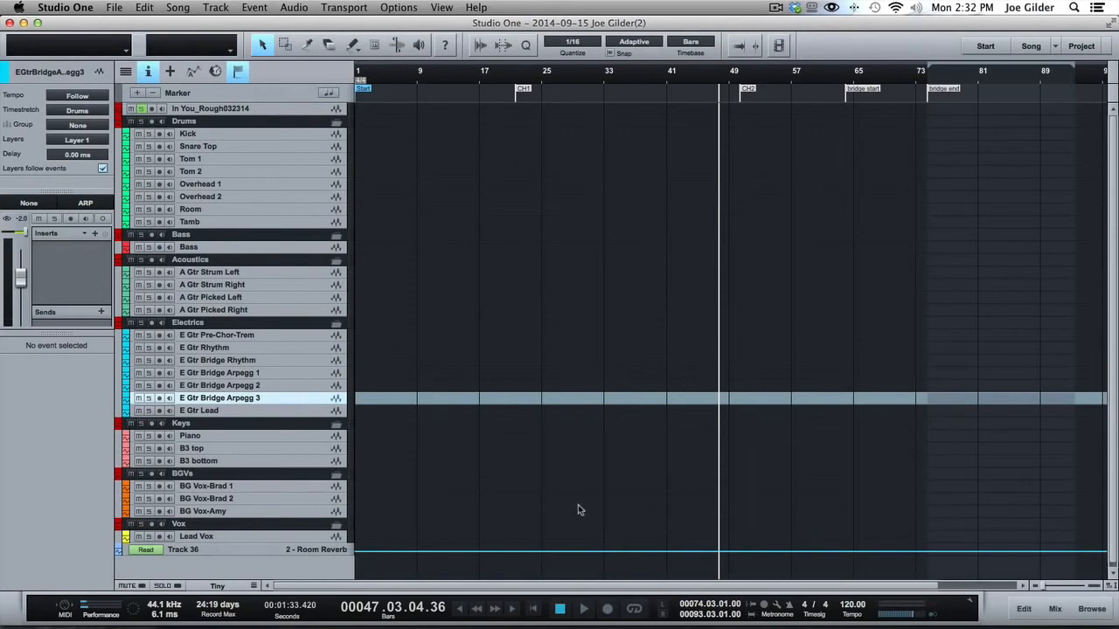
mouse_move(322, 111)
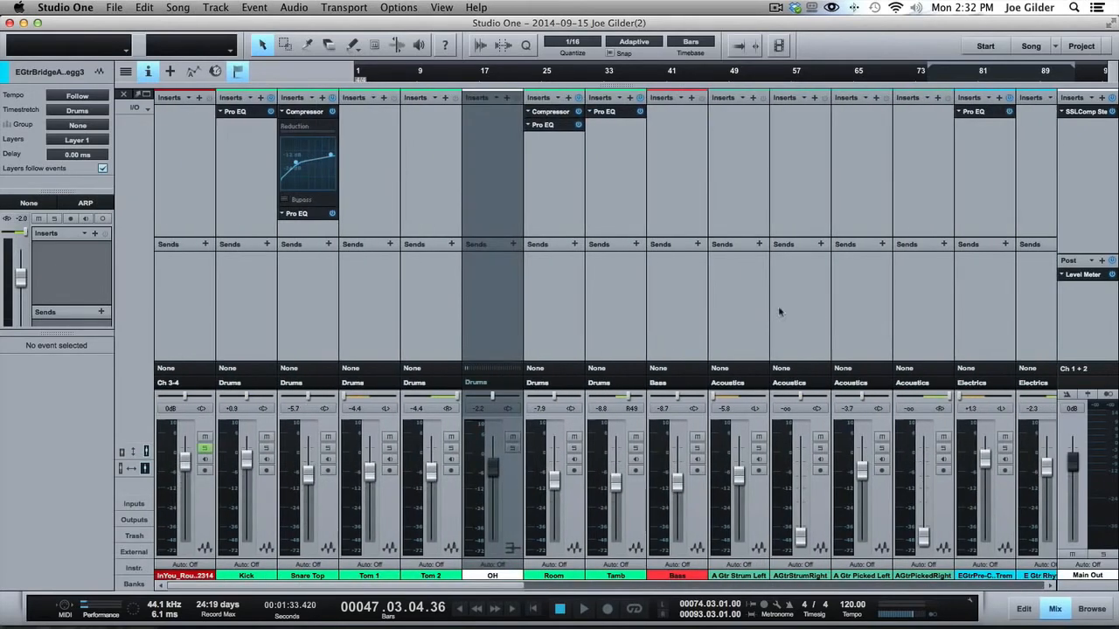
mouse_move(552, 194)
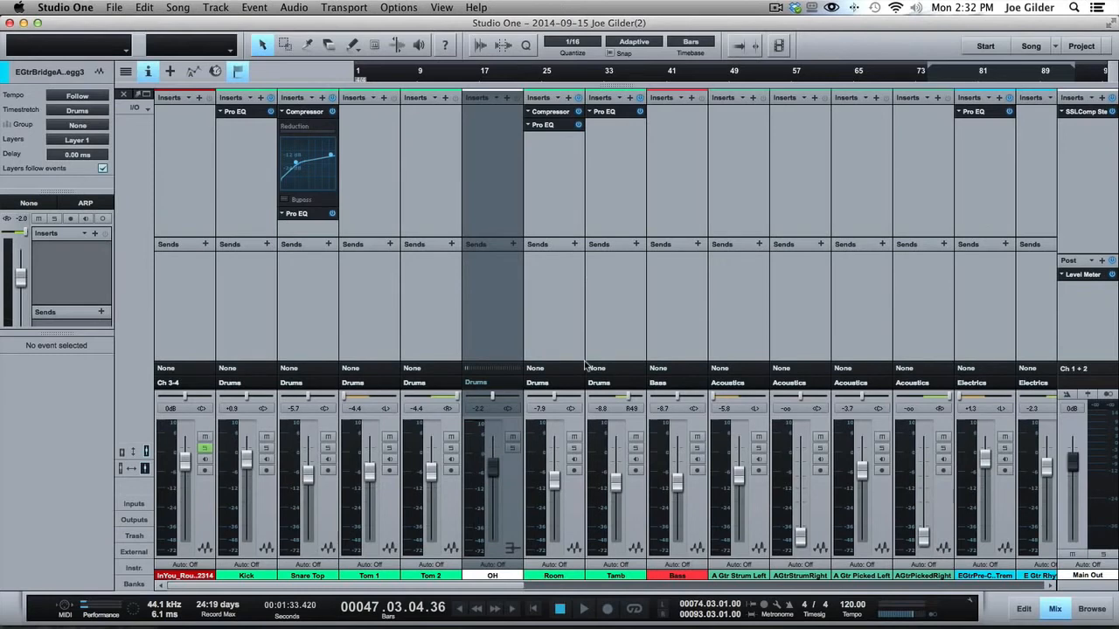
- Review the mixer's inserts and sends, check the arrangement and mixer views, then return to the Start page
scroll("right", 3)
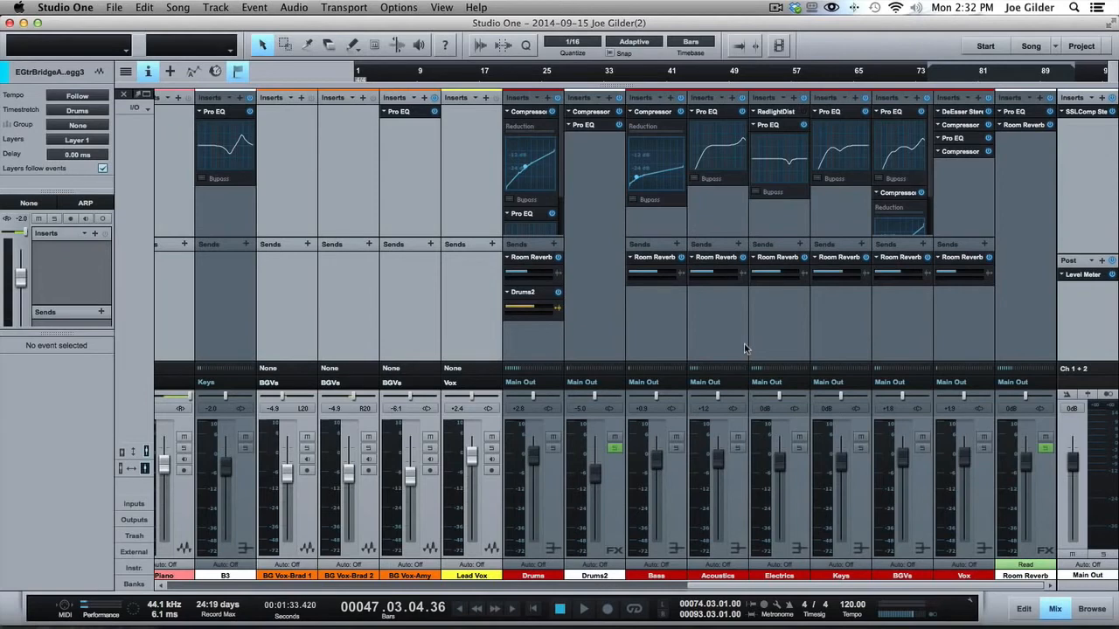
mouse_move(991, 332)
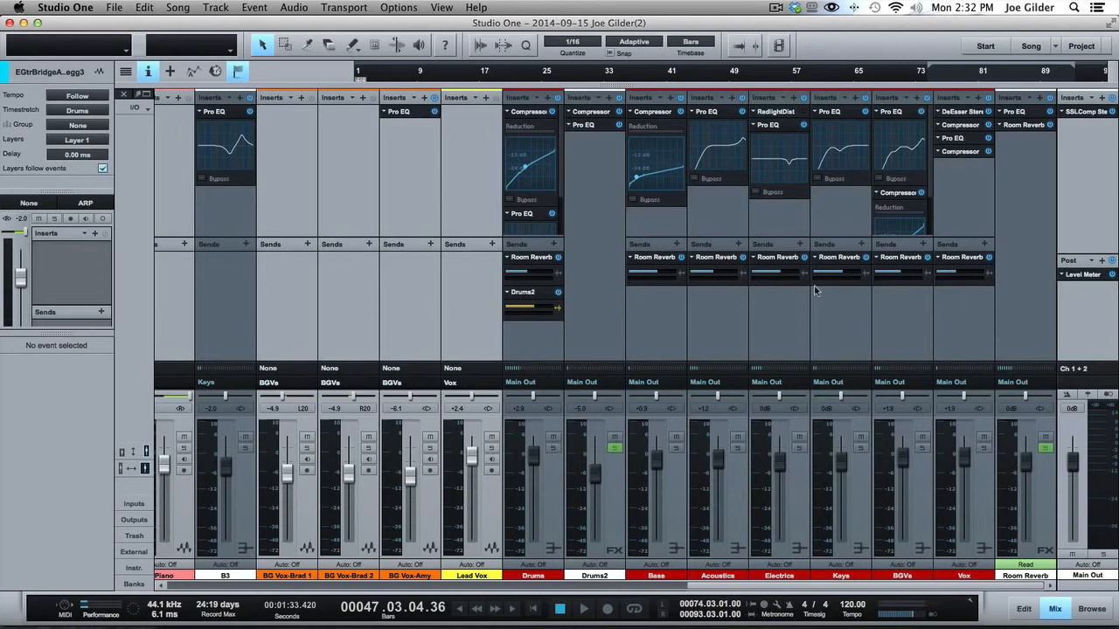
key("F3")
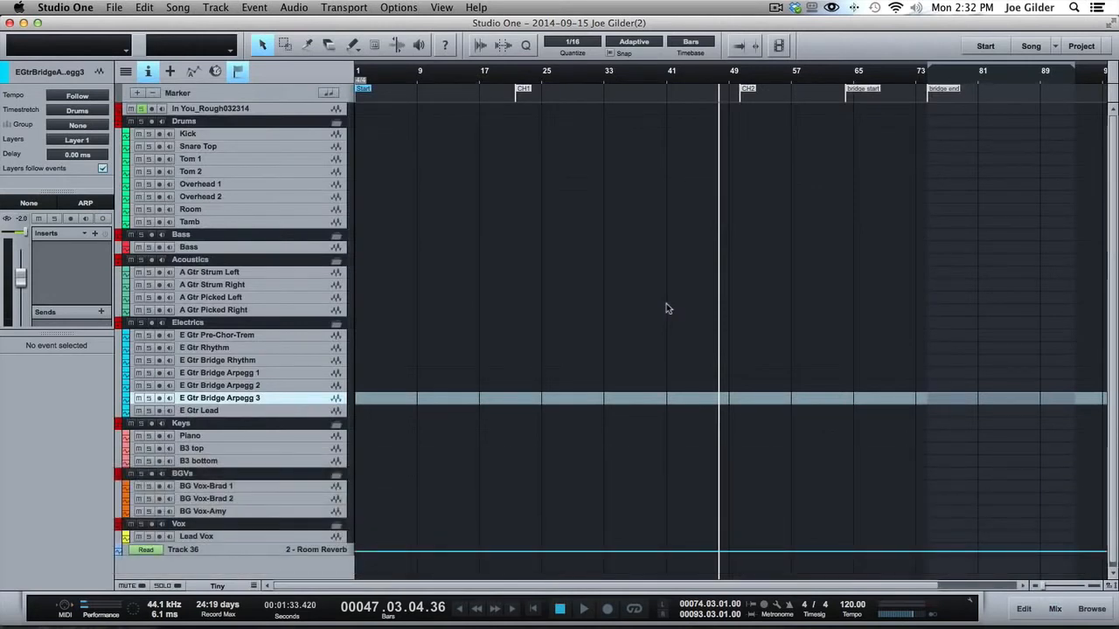
key("F3")
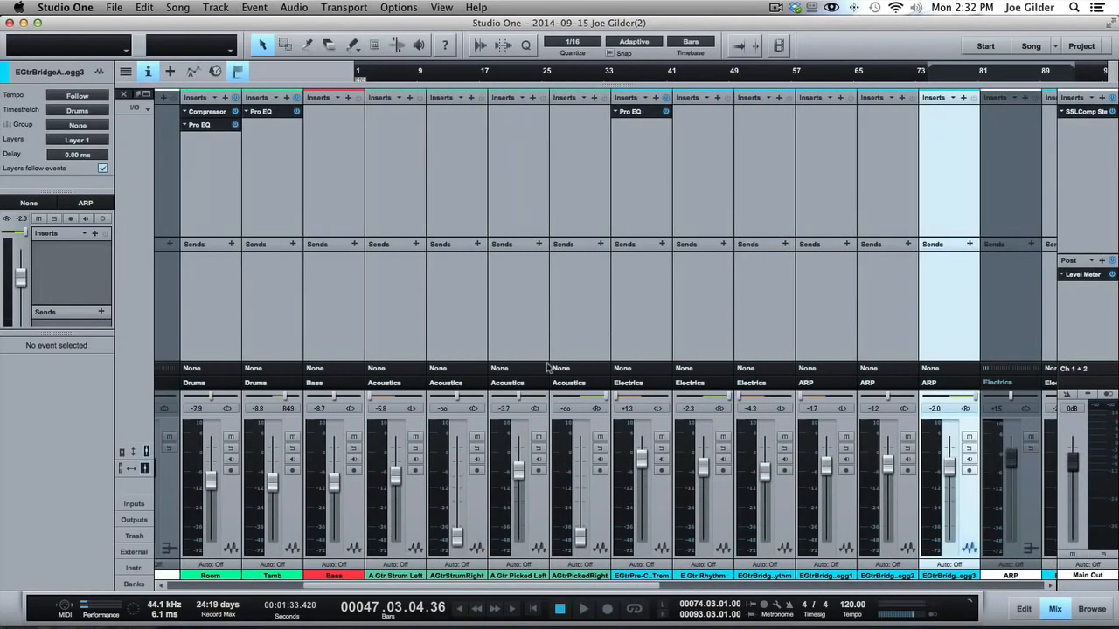
left_click(1056, 608)
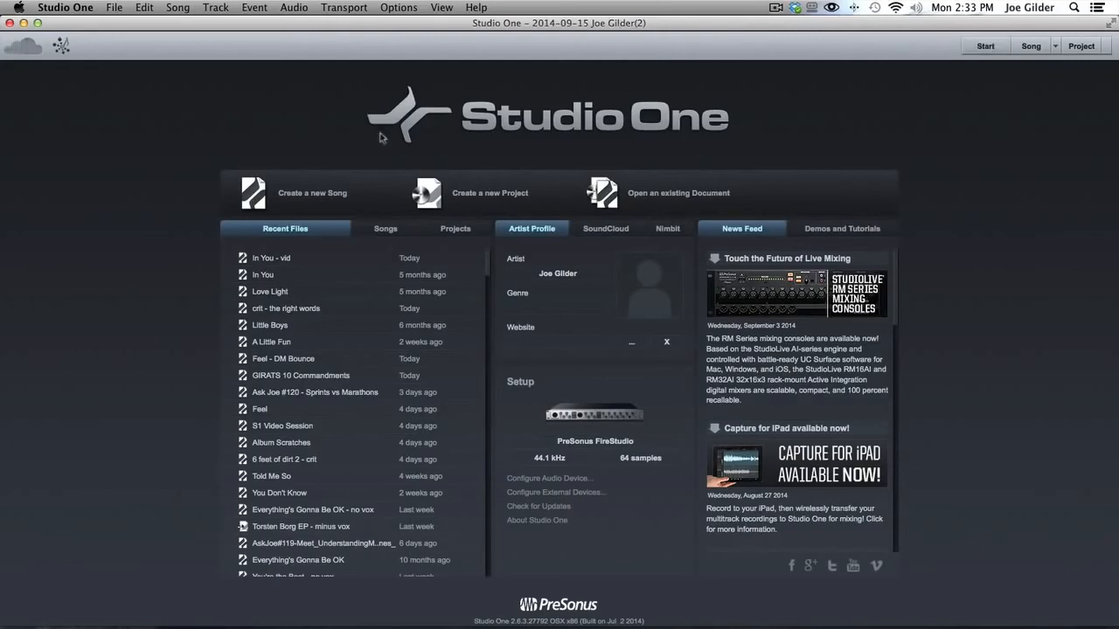
- Create a new song from the user Tracking Template with its drum, bass, electric and piano tracks
left_click(311, 193)
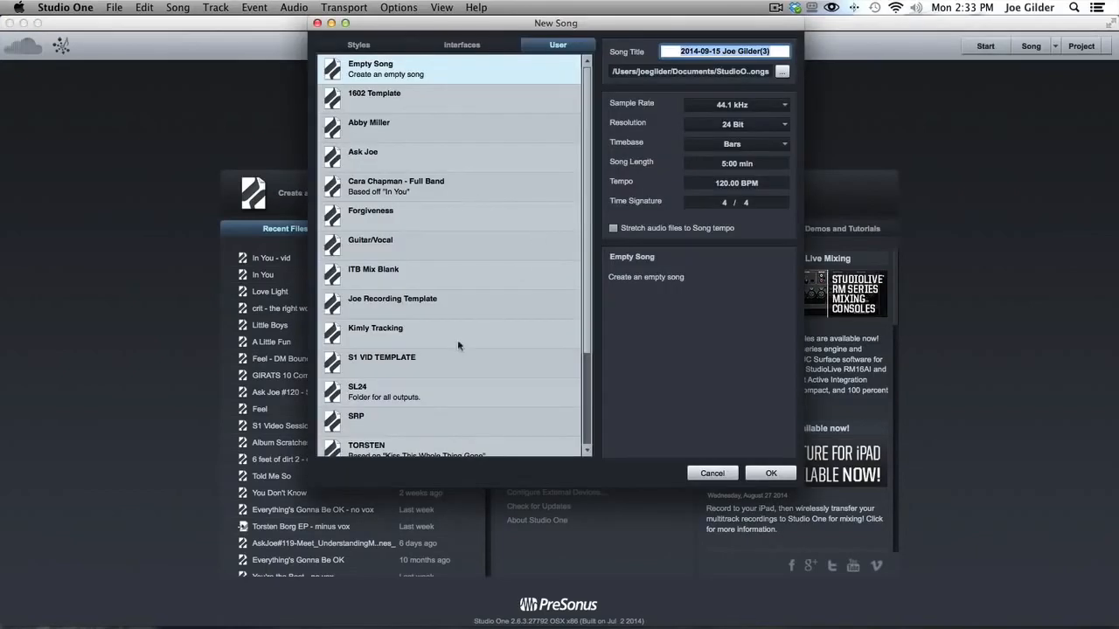
scroll("down", 3)
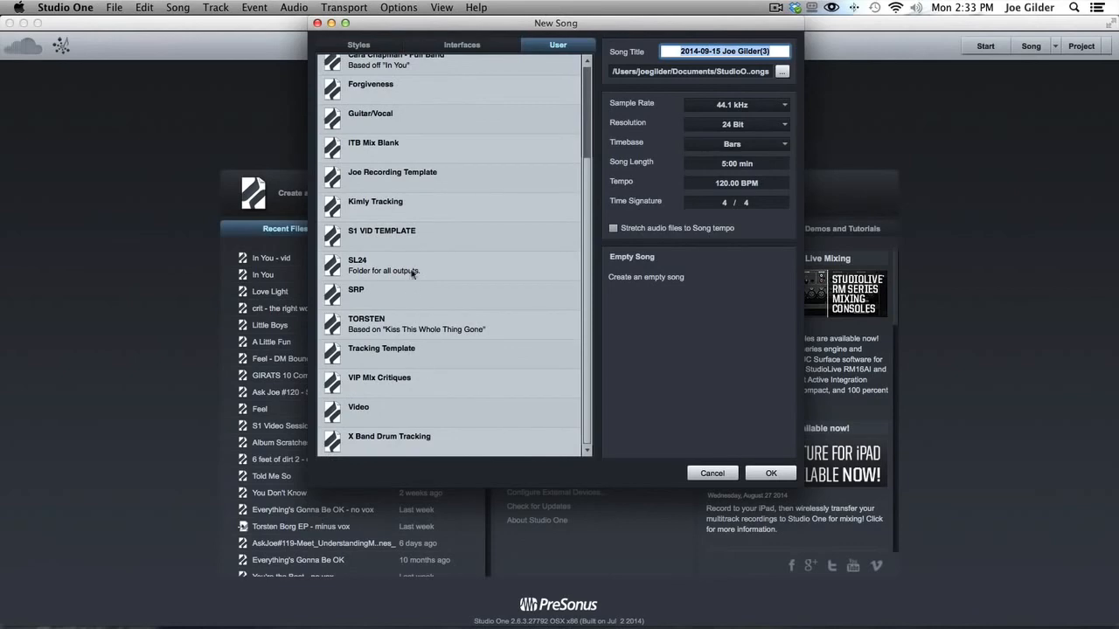
left_click(382, 348)
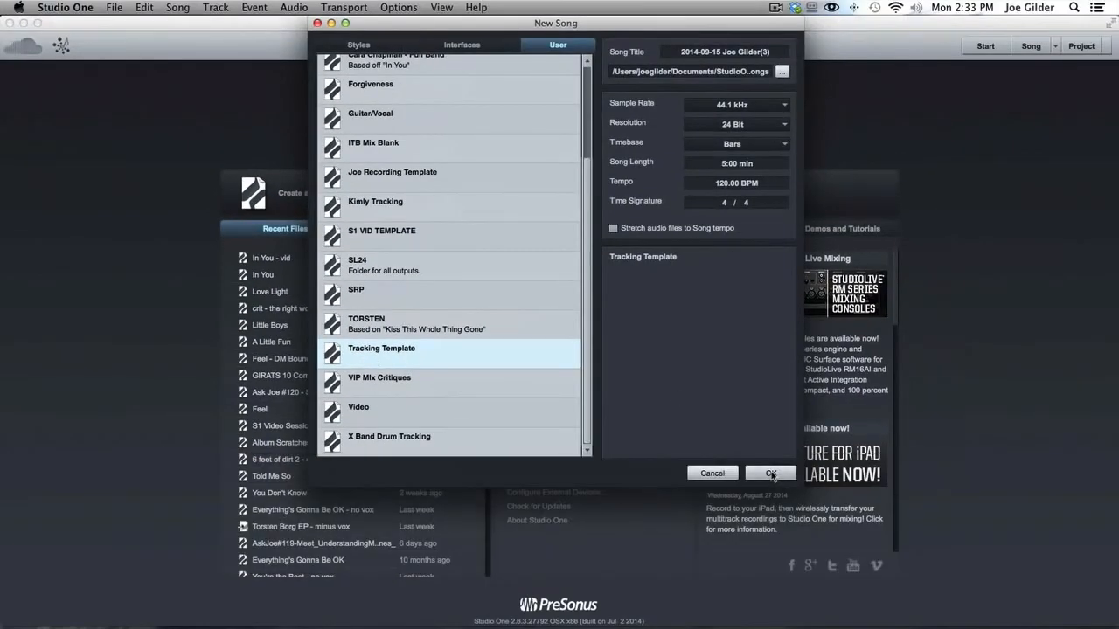
left_click(770, 473)
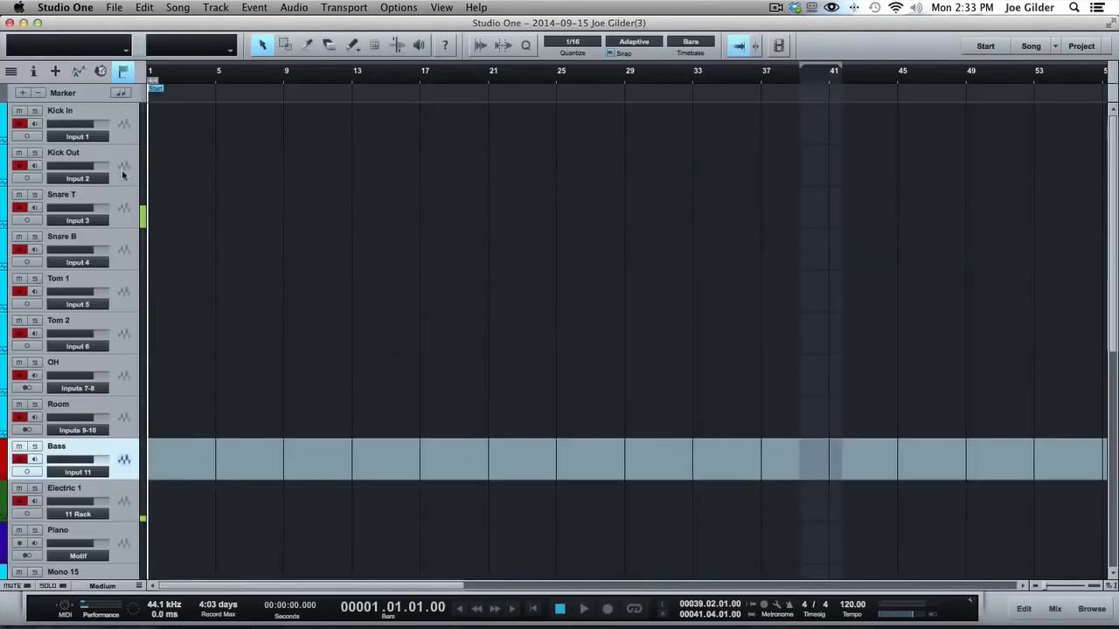
scroll("down", 3)
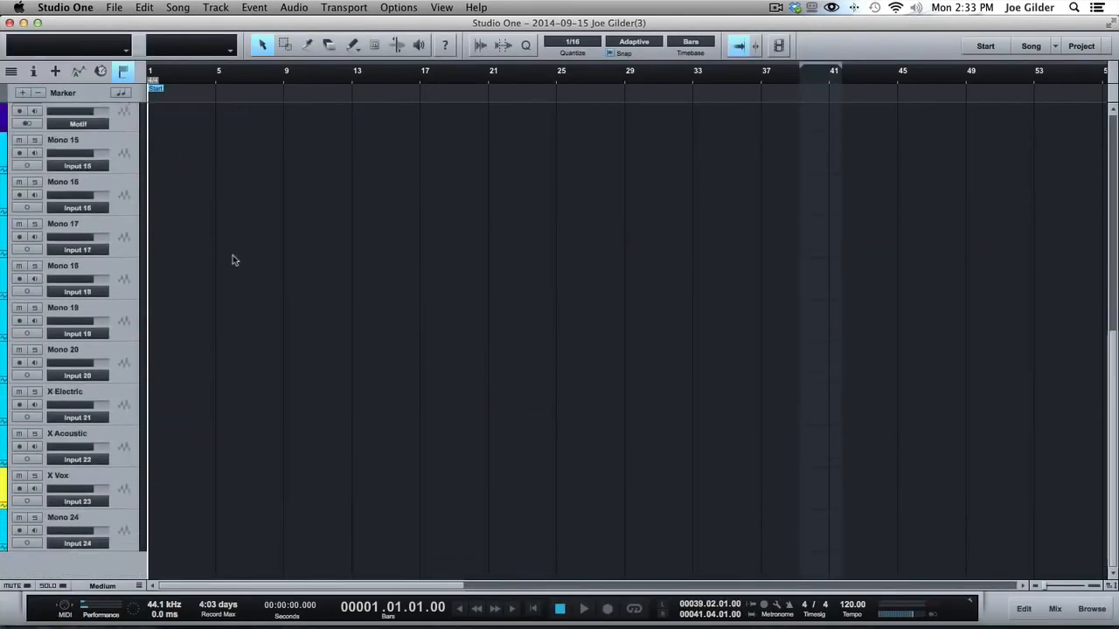
mouse_move(147, 476)
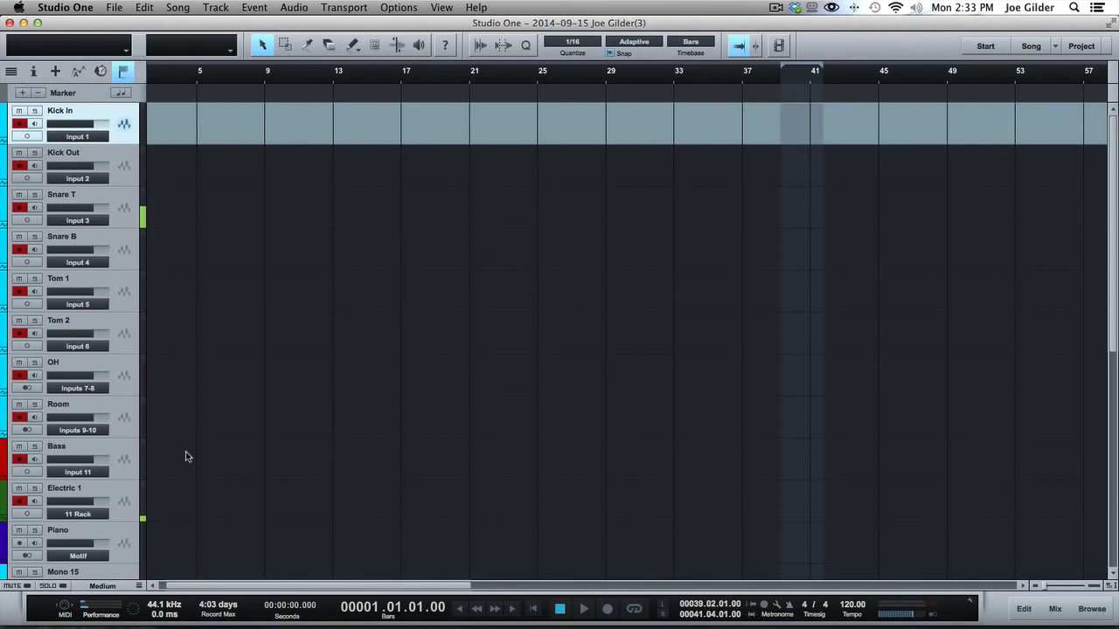
mouse_move(315, 312)
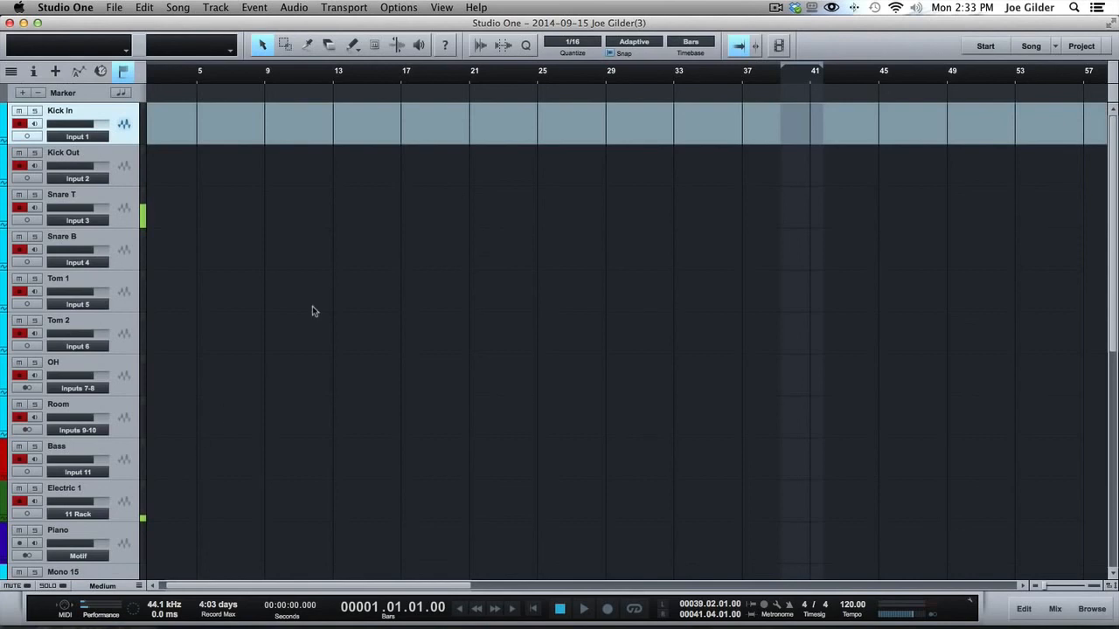
mouse_move(784, 98)
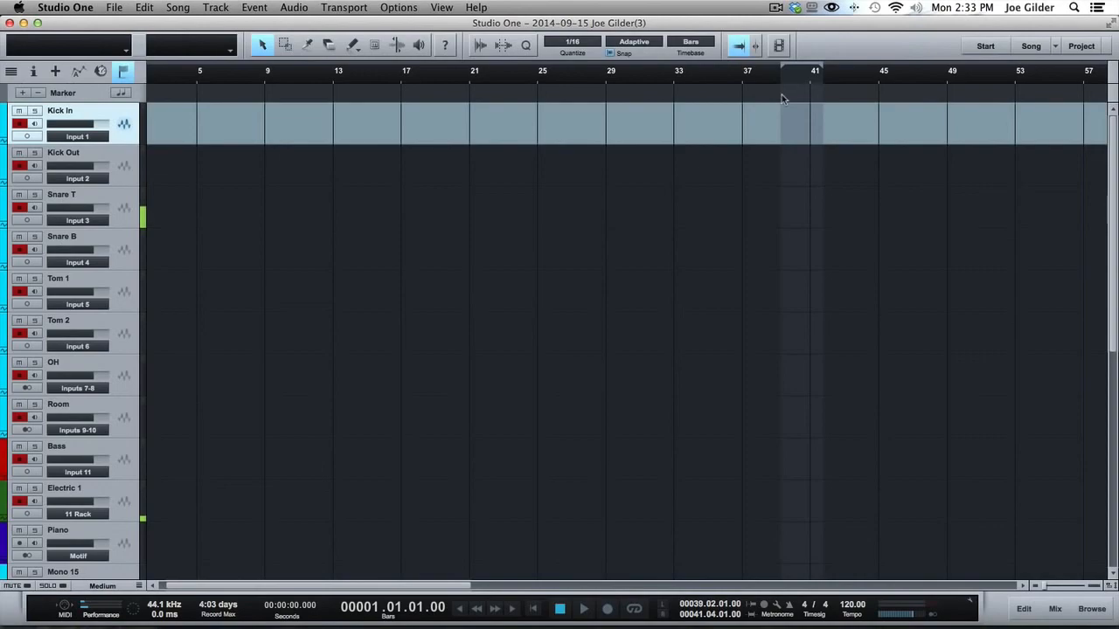